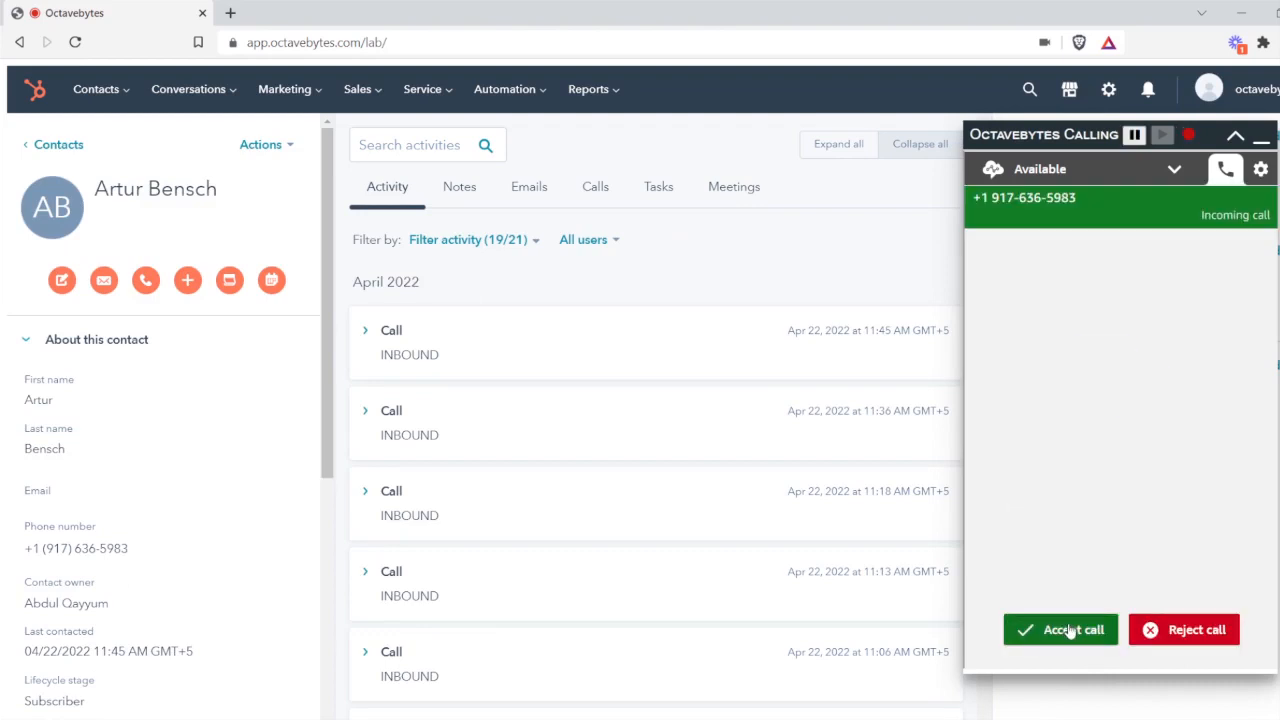
left_click(1059, 629)
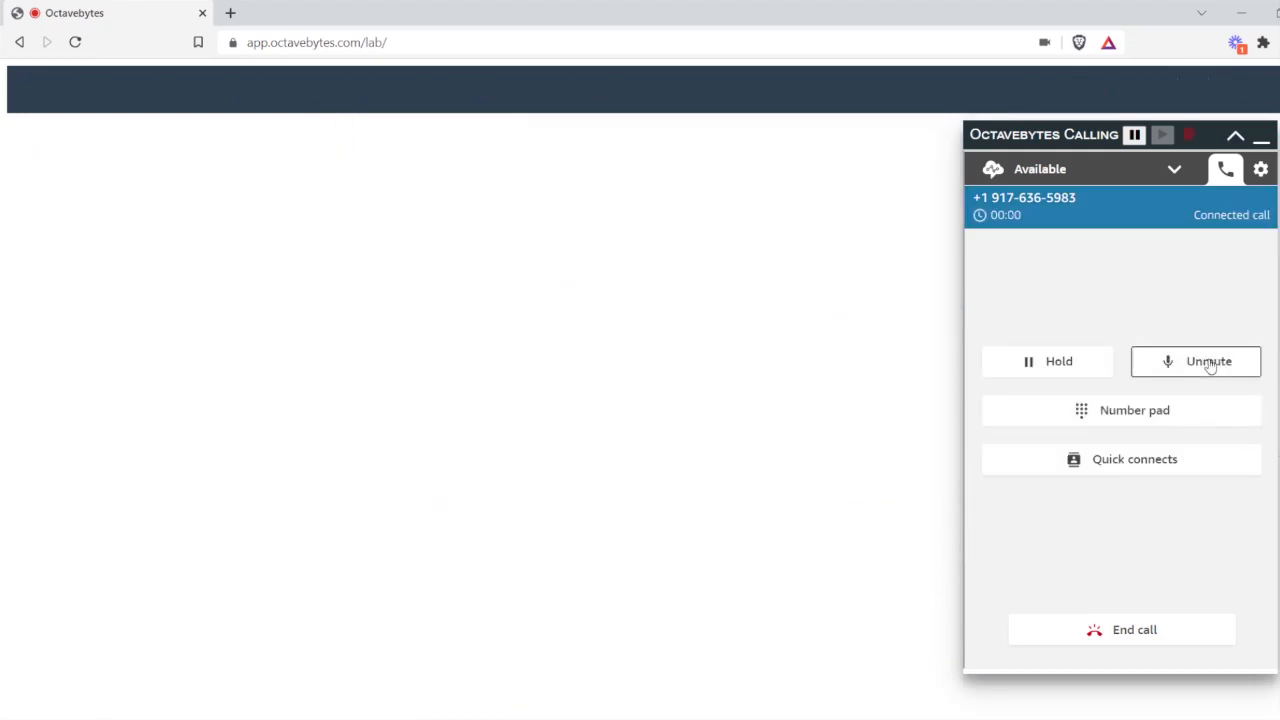
mouse_move(713, 302)
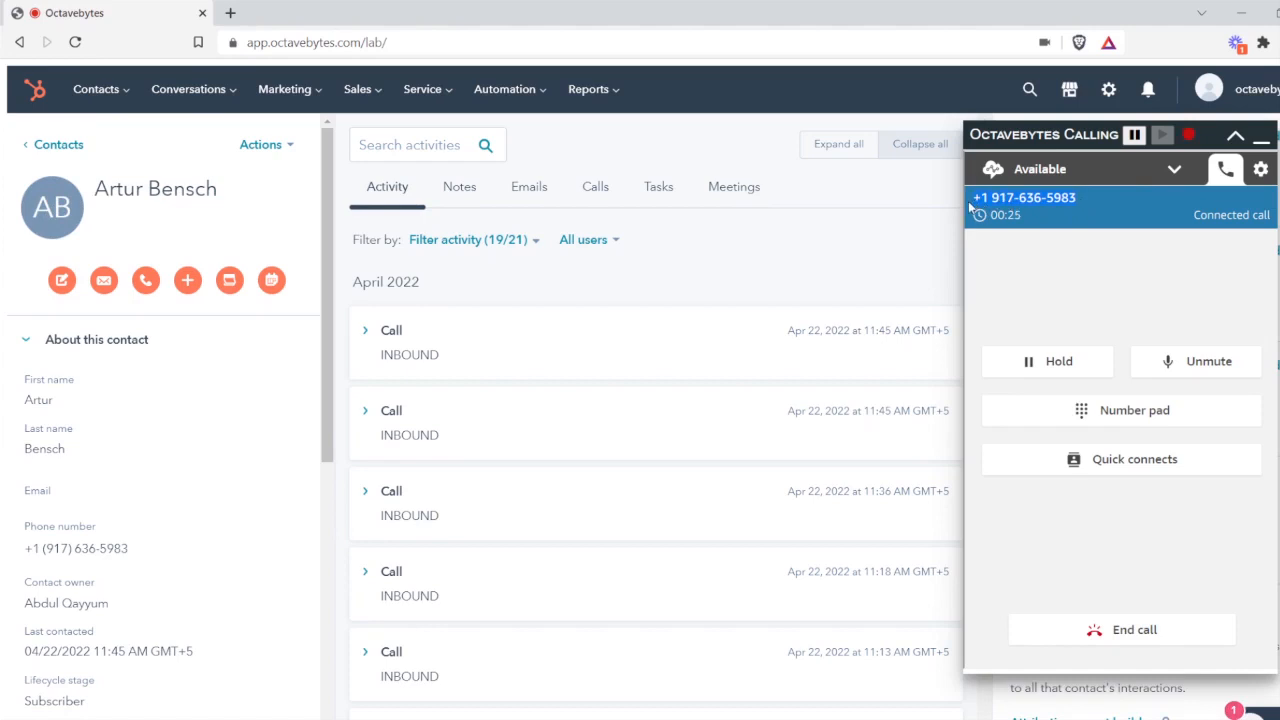
mouse_move(418, 231)
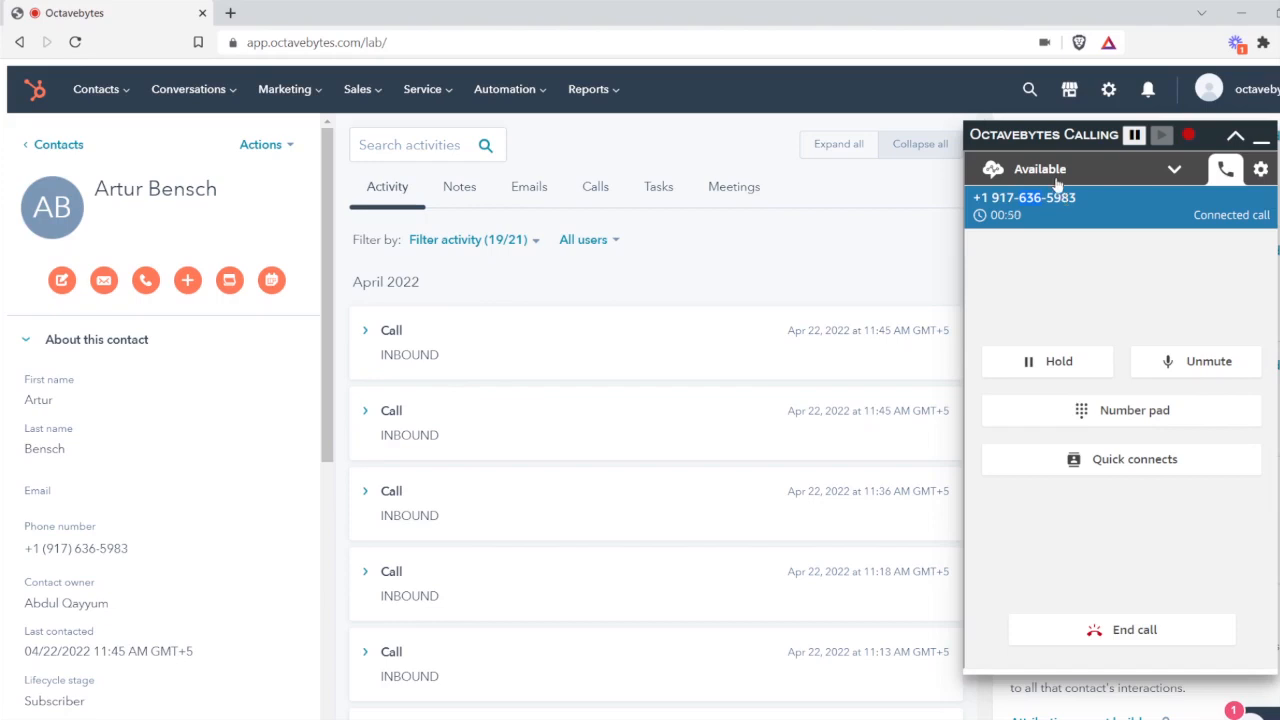
mouse_move(1040, 168)
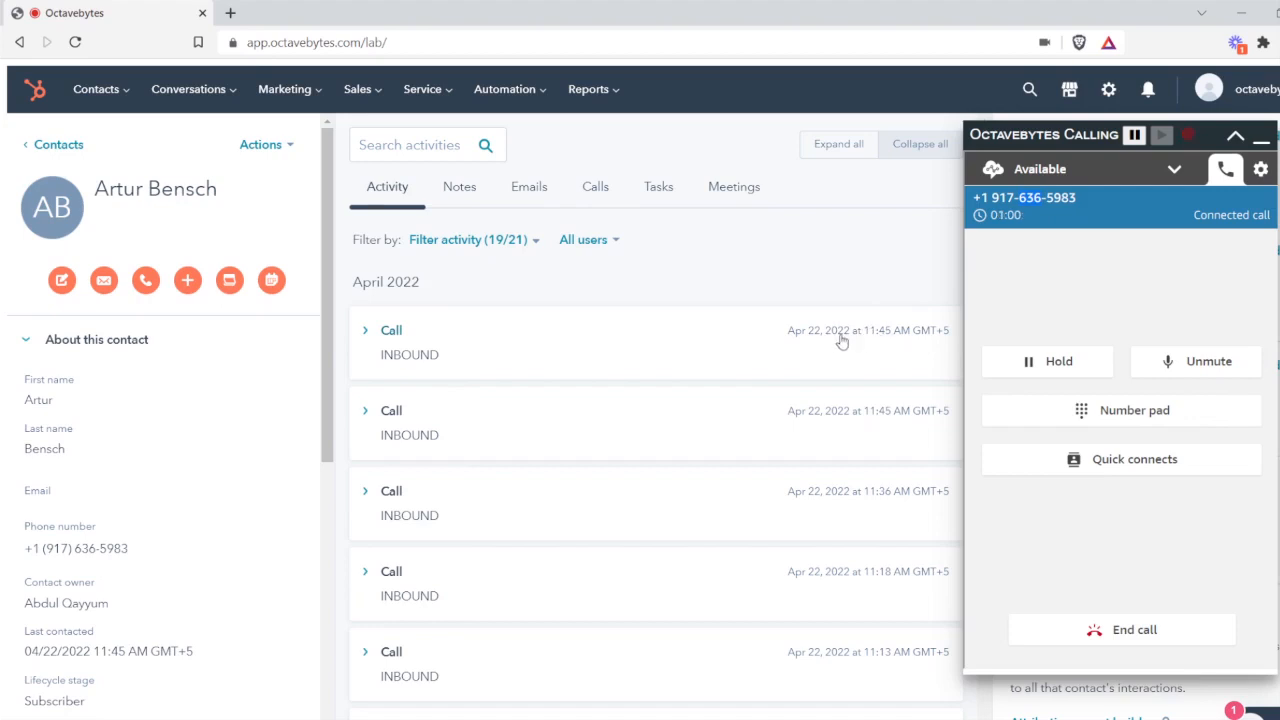
mouse_move(873, 334)
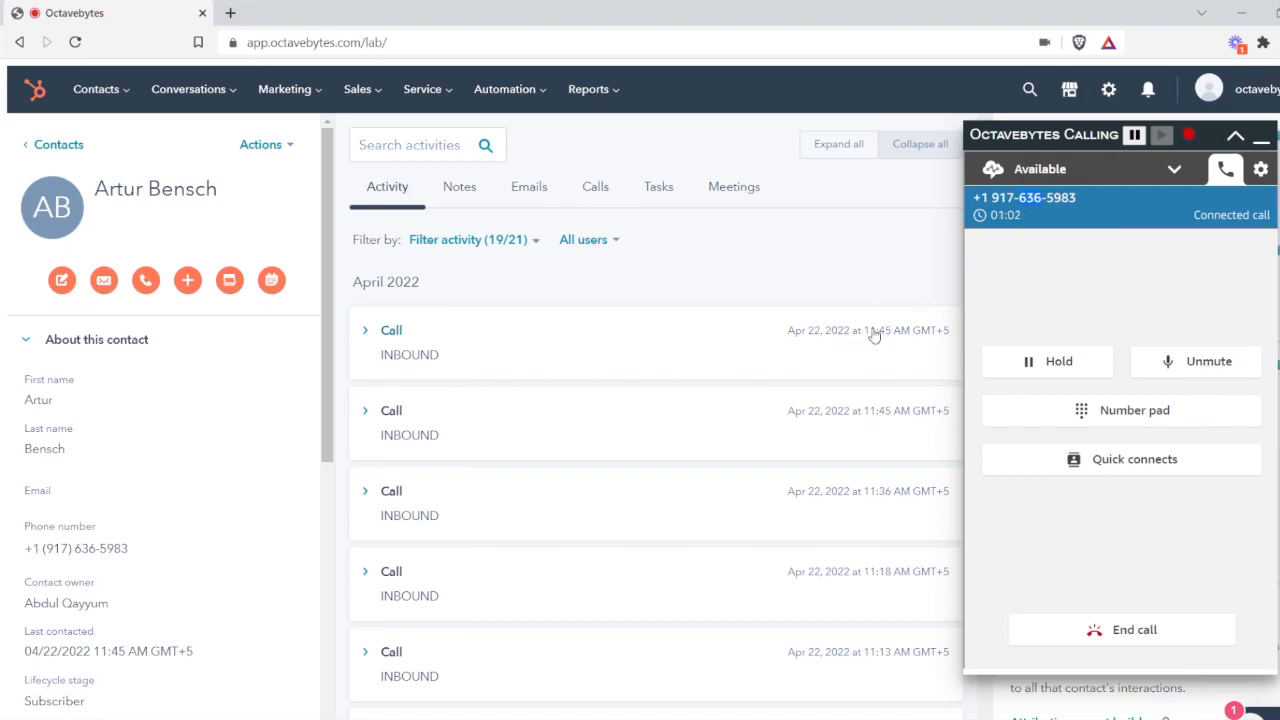
mouse_move(920, 337)
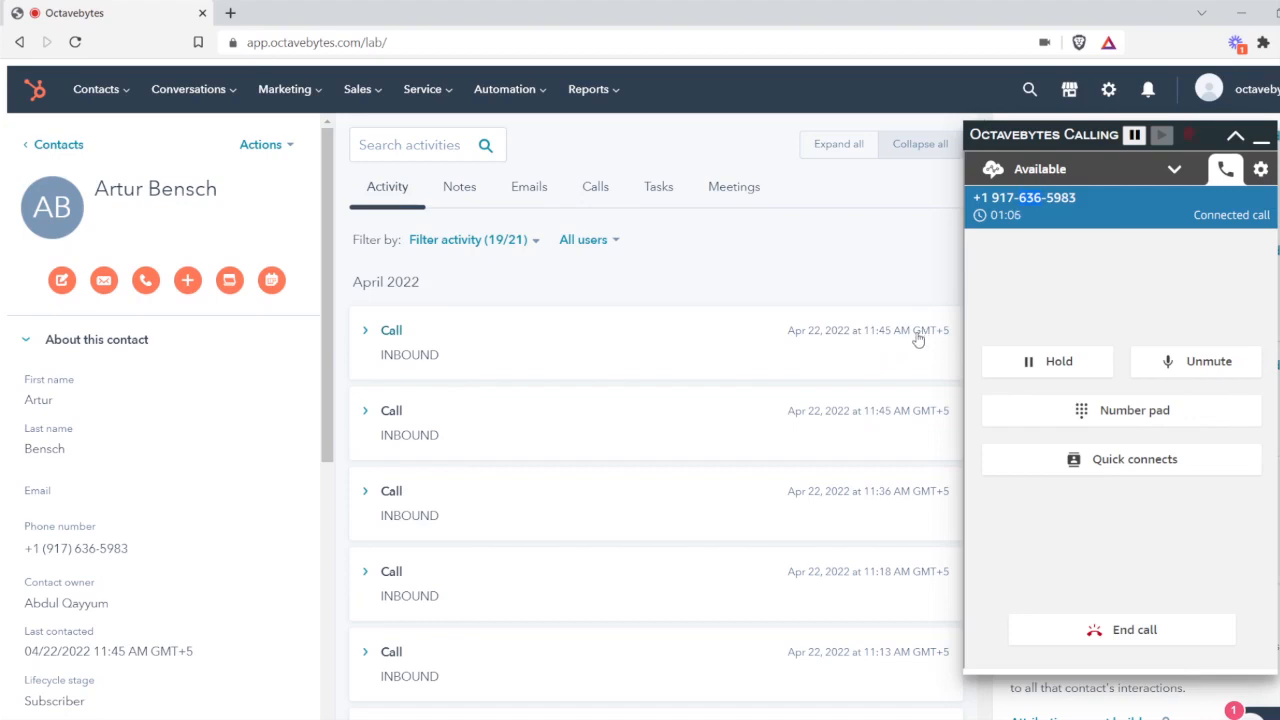
mouse_move(884, 344)
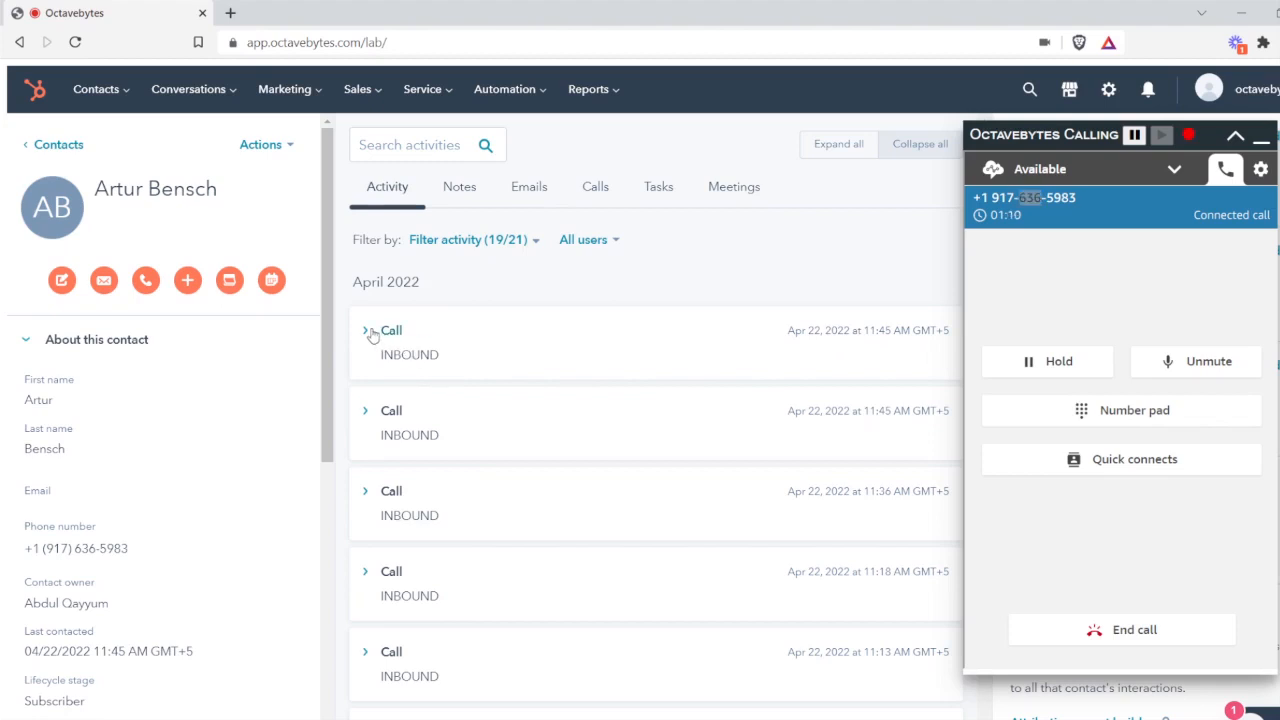
left_click(366, 330)
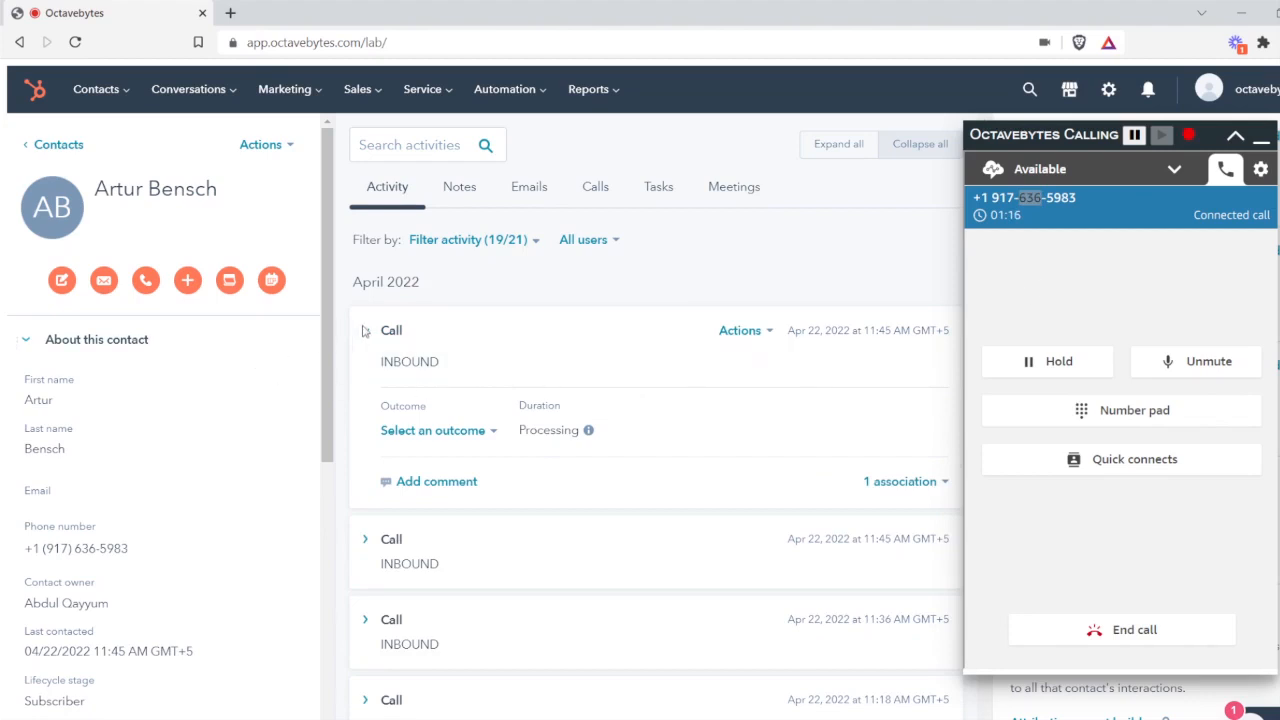
left_click(365, 330)
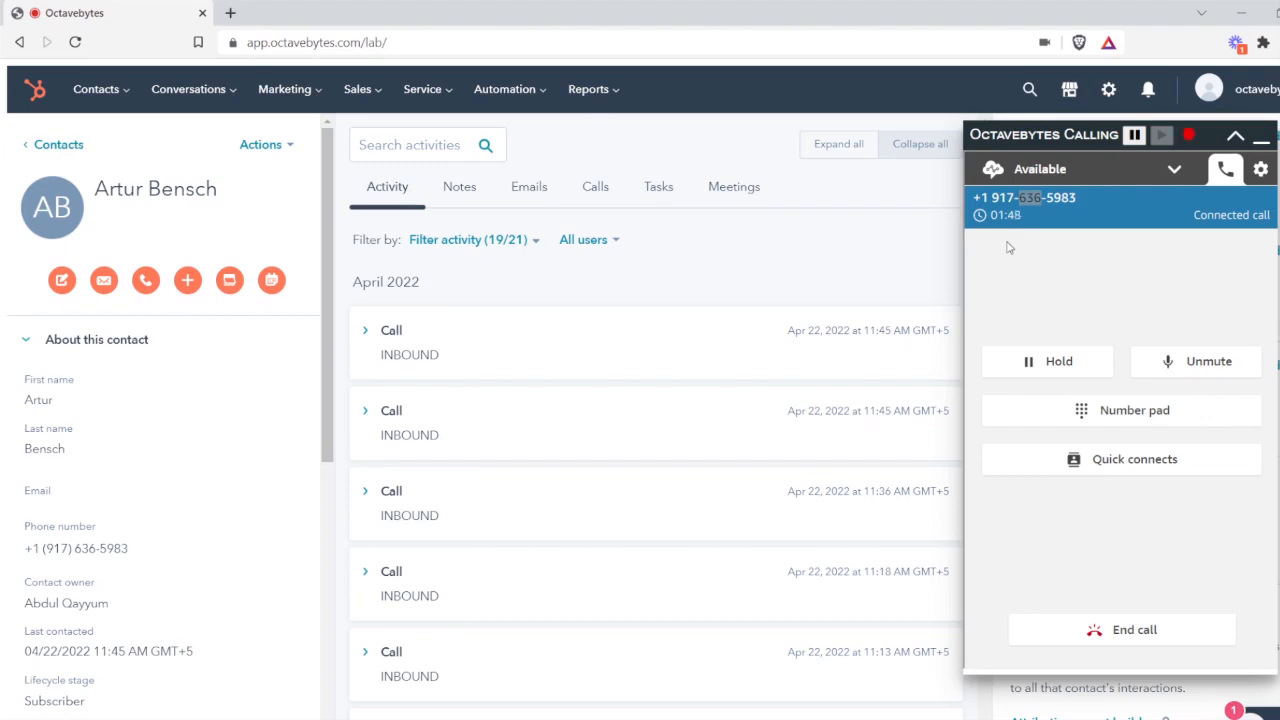
mouse_move(1052, 466)
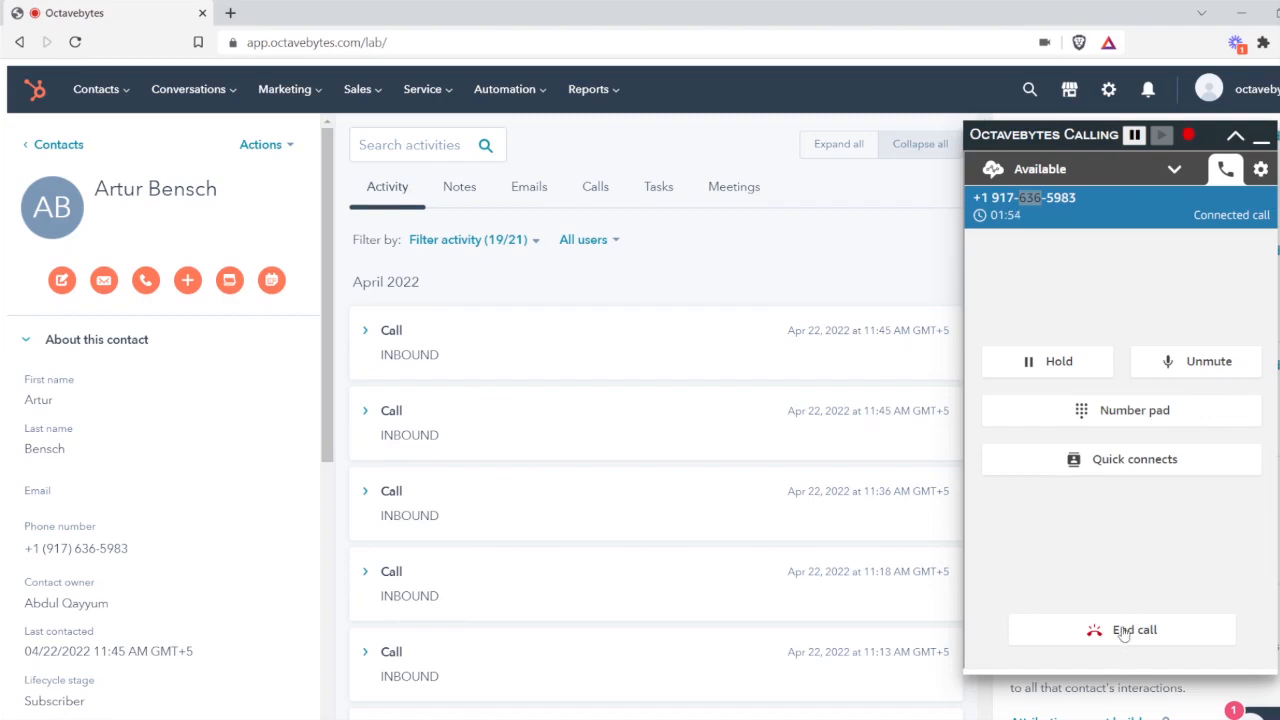
End and close out the call, then expand the newest inbound entry showing its 2:01 recording
left_click(1121, 629)
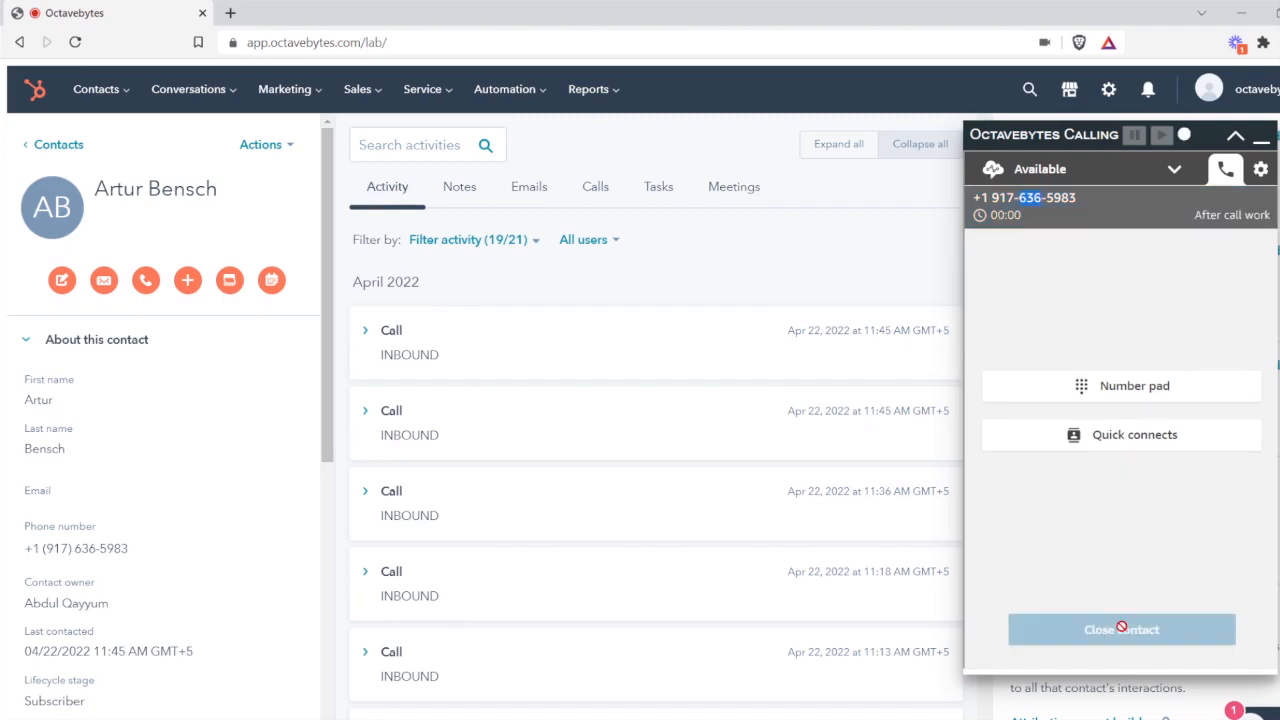
left_click(1121, 629)
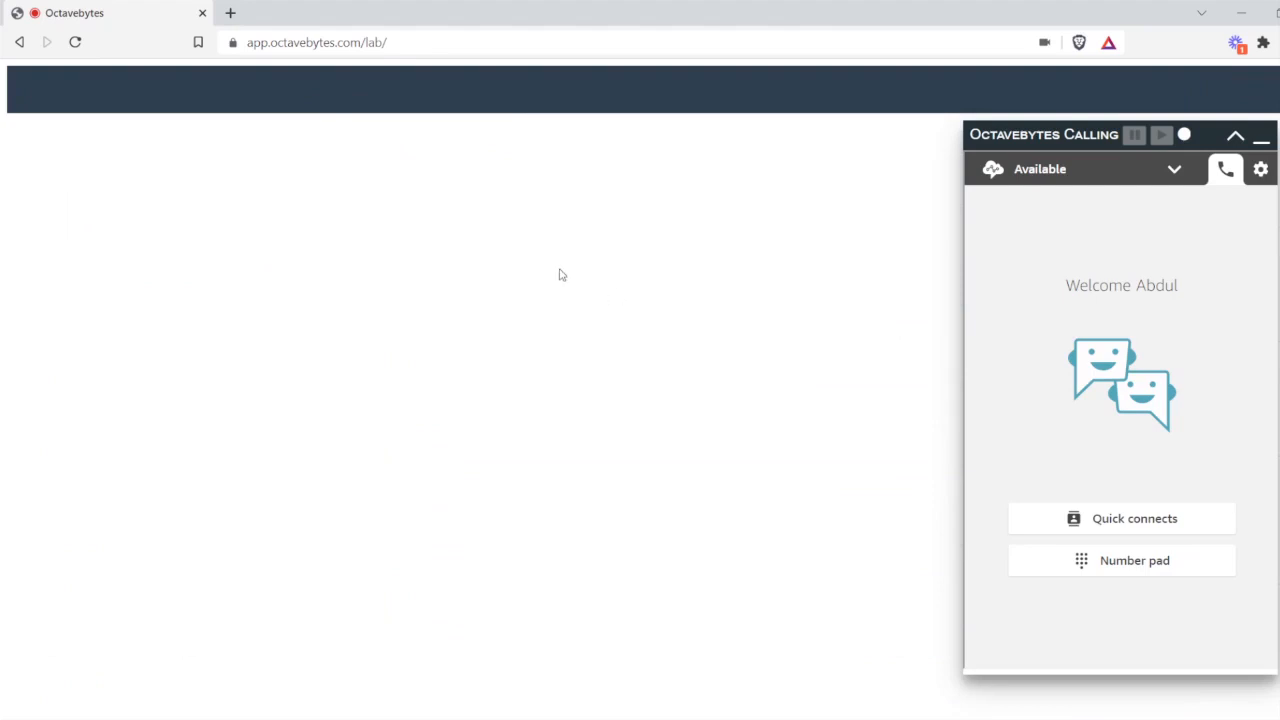
mouse_move(562, 279)
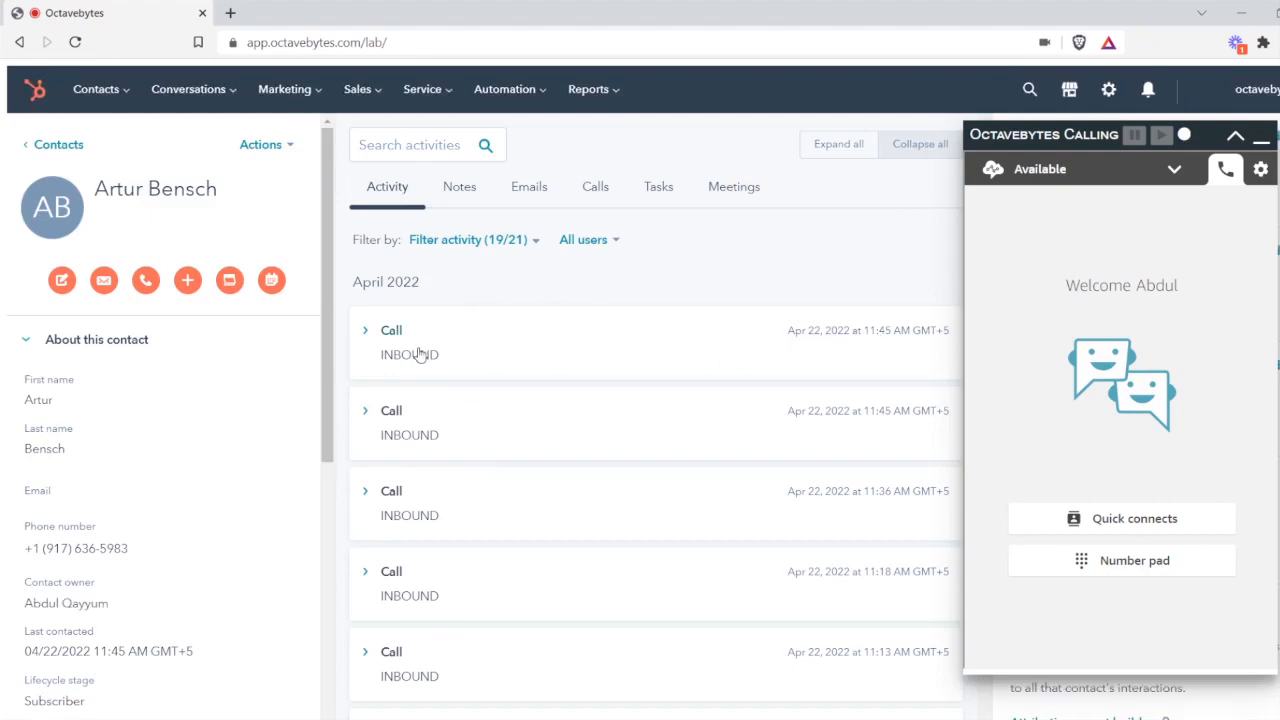
left_click(366, 330)
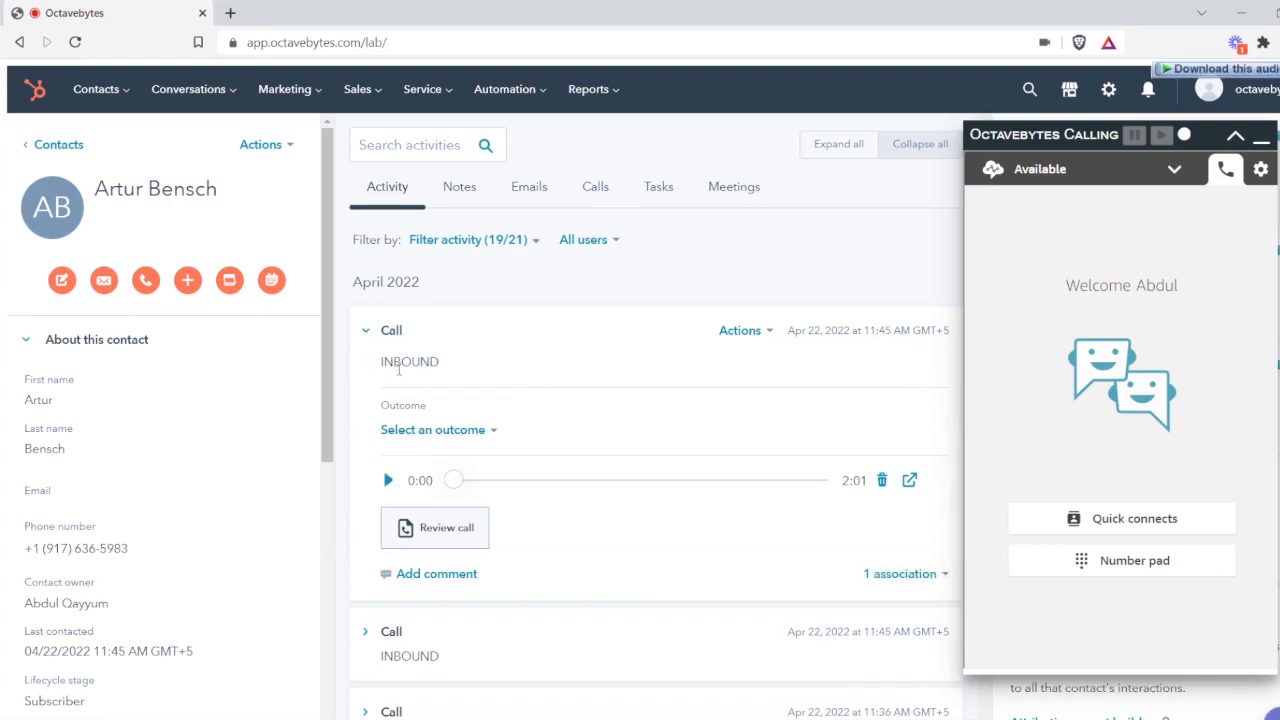
Change the call's description to 'INBOUND Demo' and save it
left_click(410, 361)
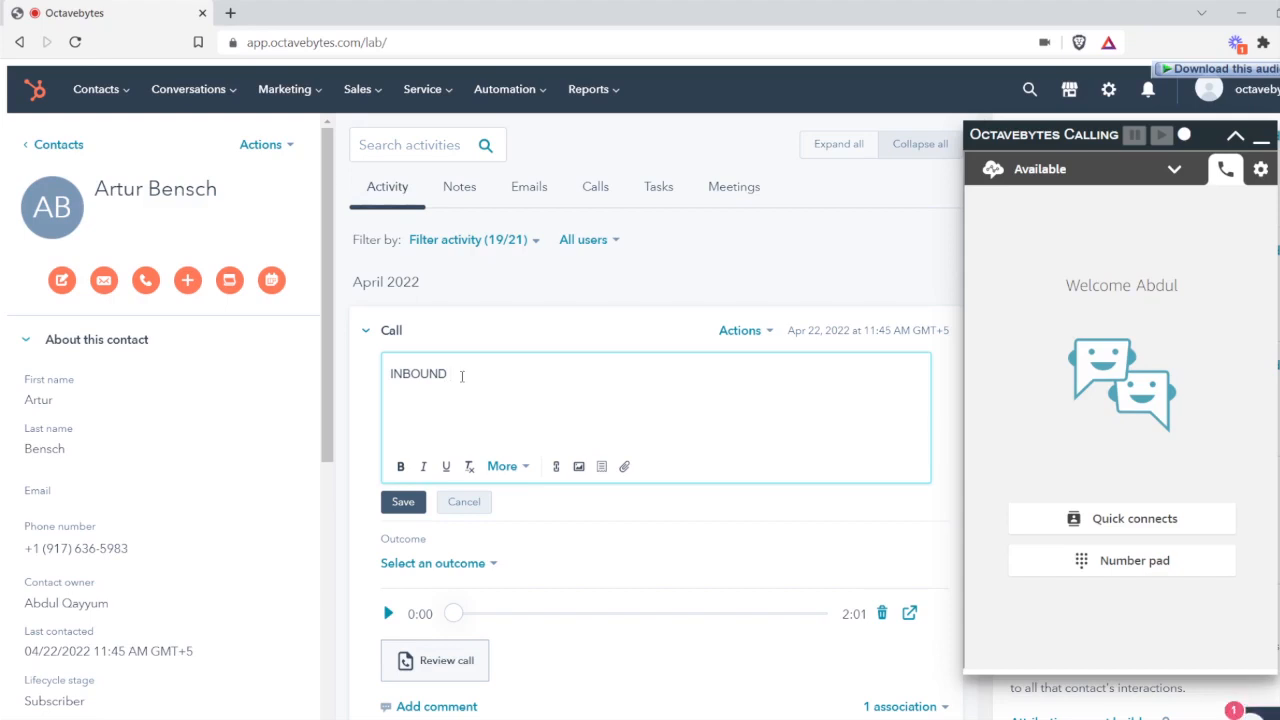
type("Demo")
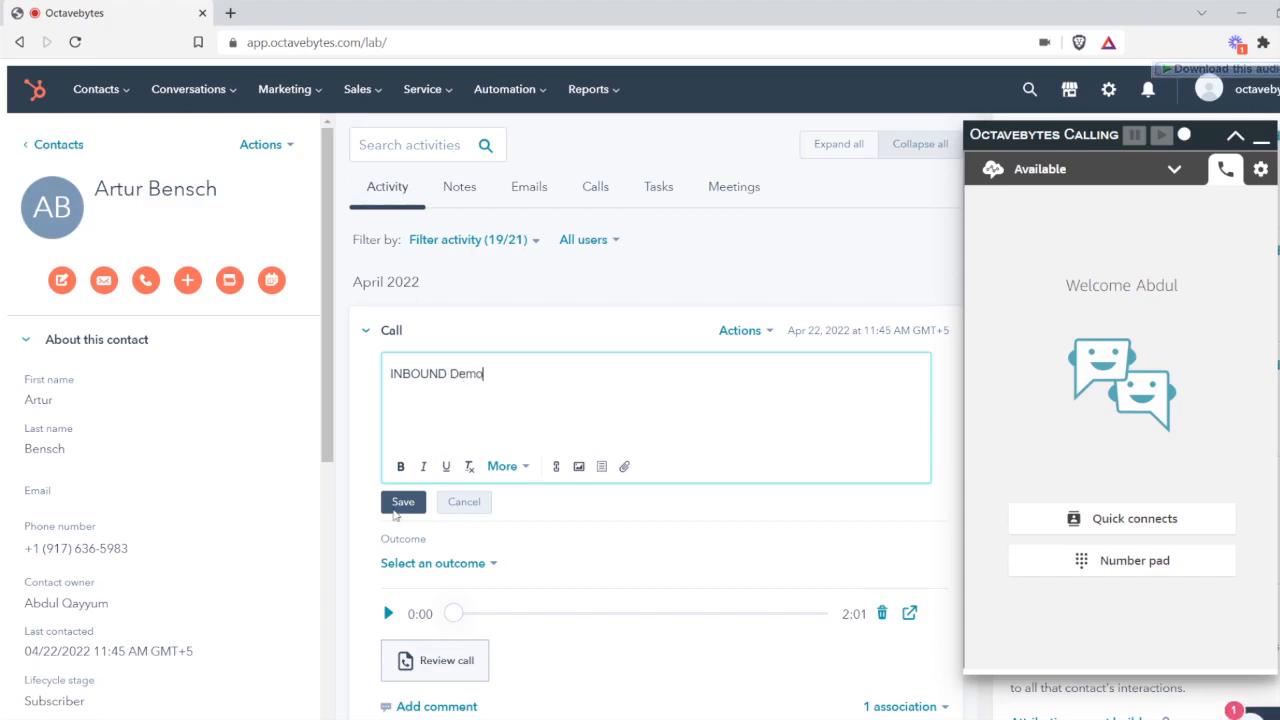
left_click(403, 501)
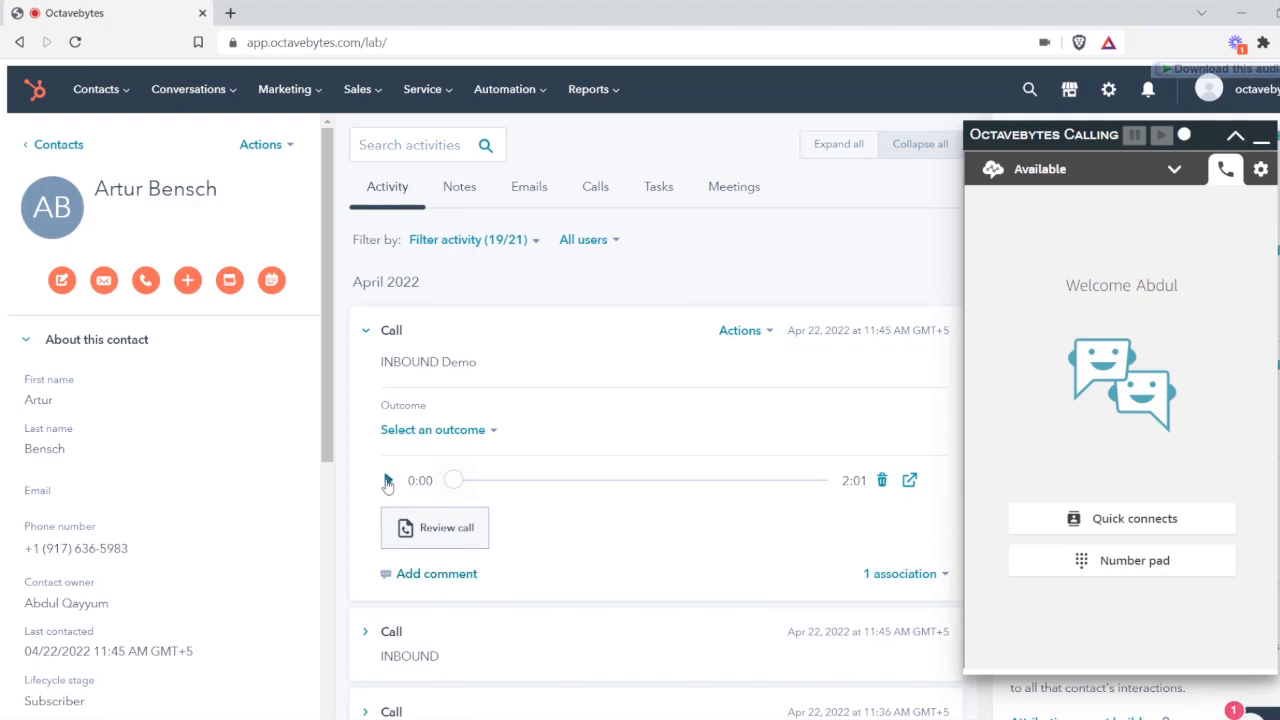
Play the call recording, then go back to the Contacts list
left_click(388, 480)
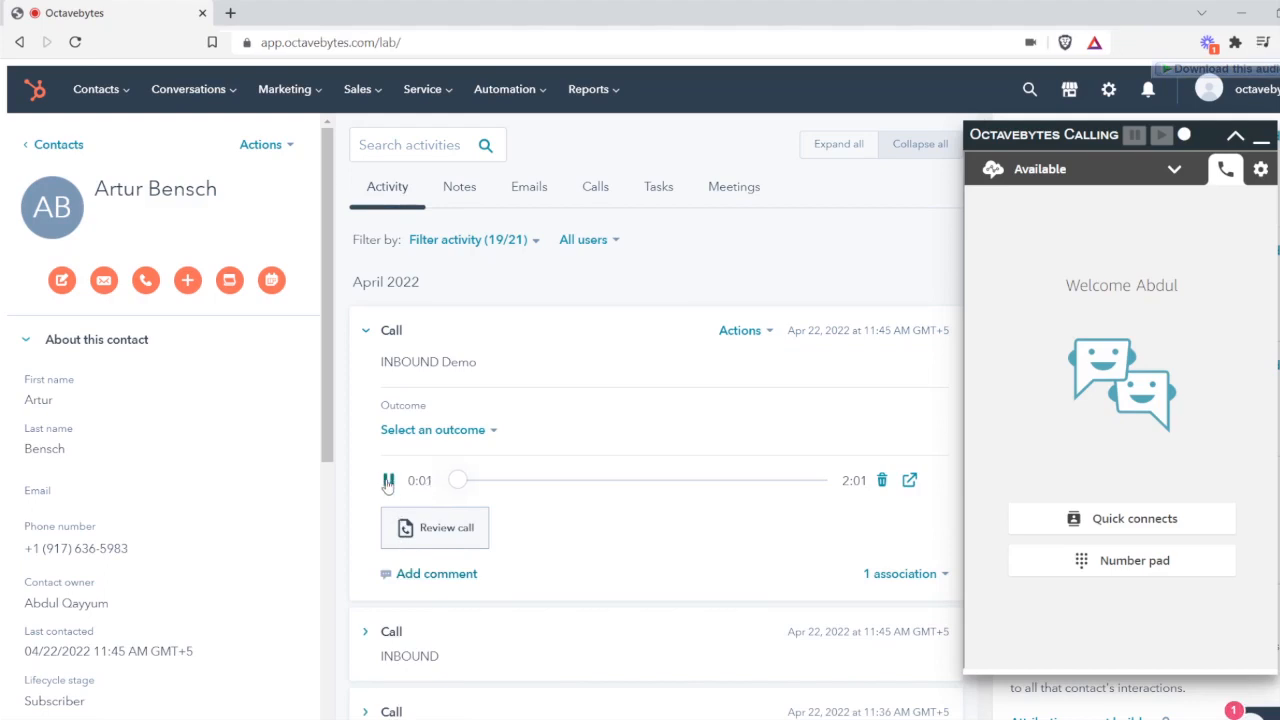
left_click(388, 480)
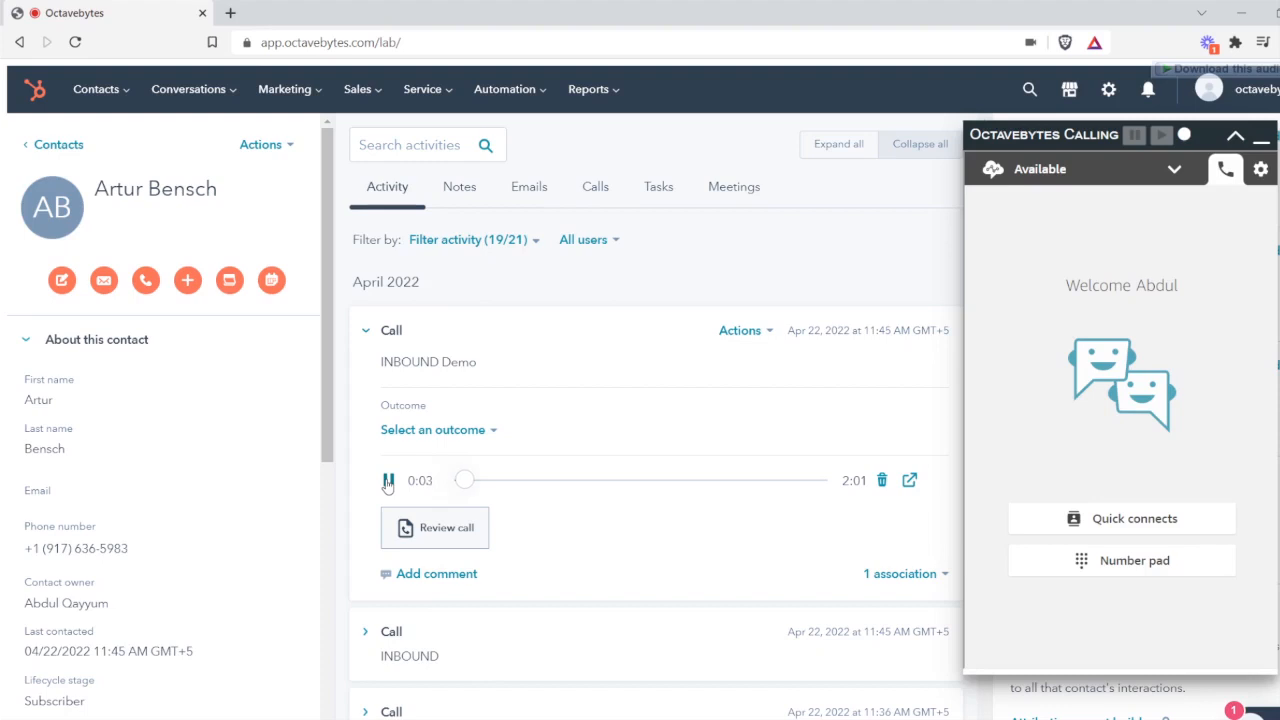
left_click(388, 480)
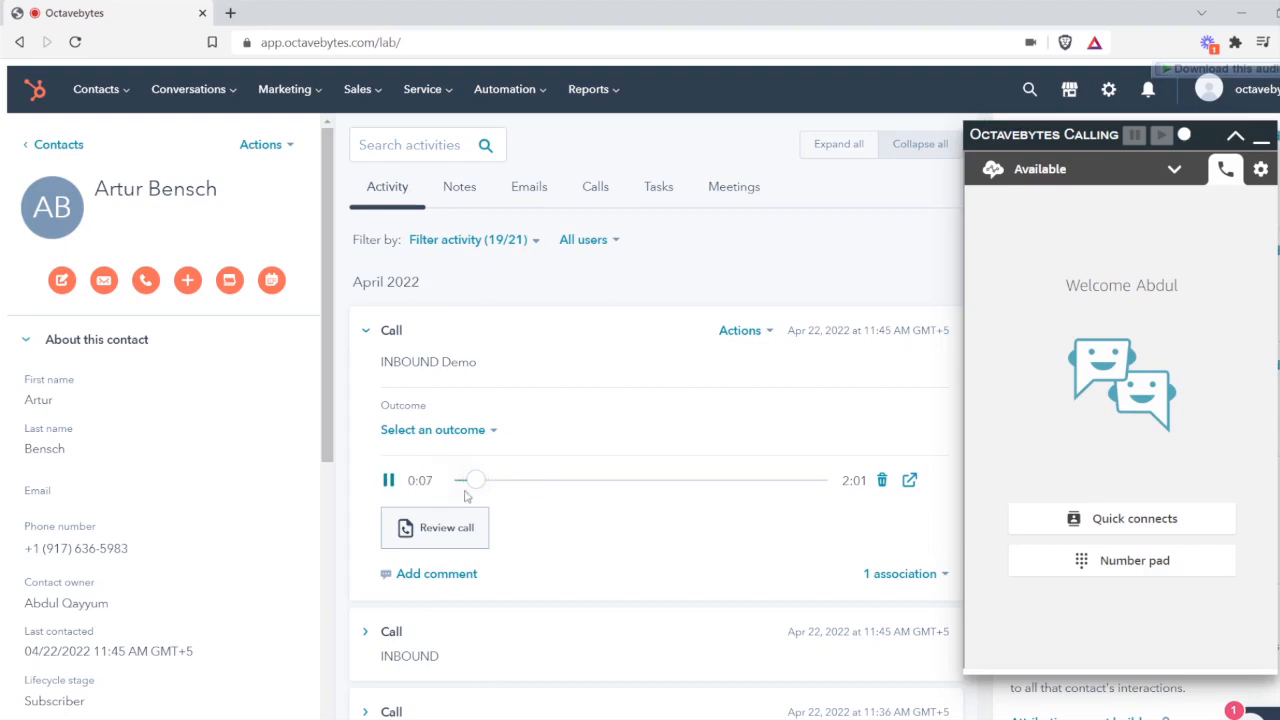
left_click(388, 480)
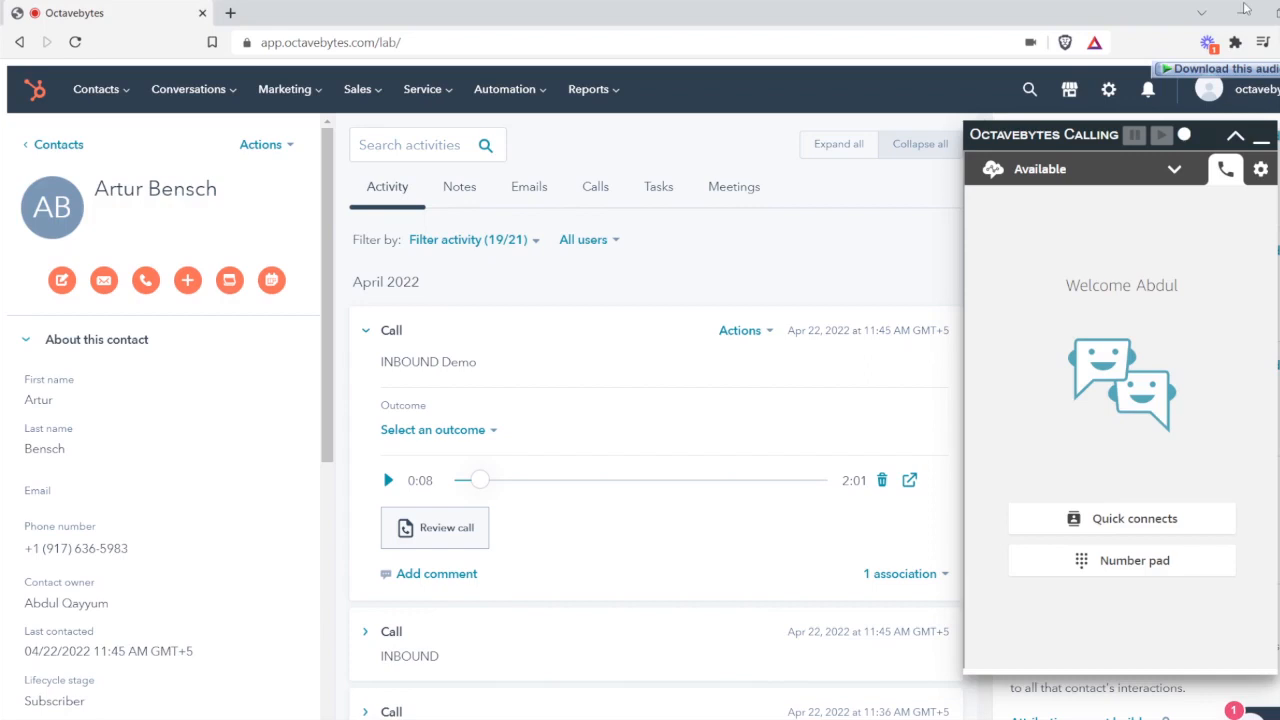
mouse_move(610, 396)
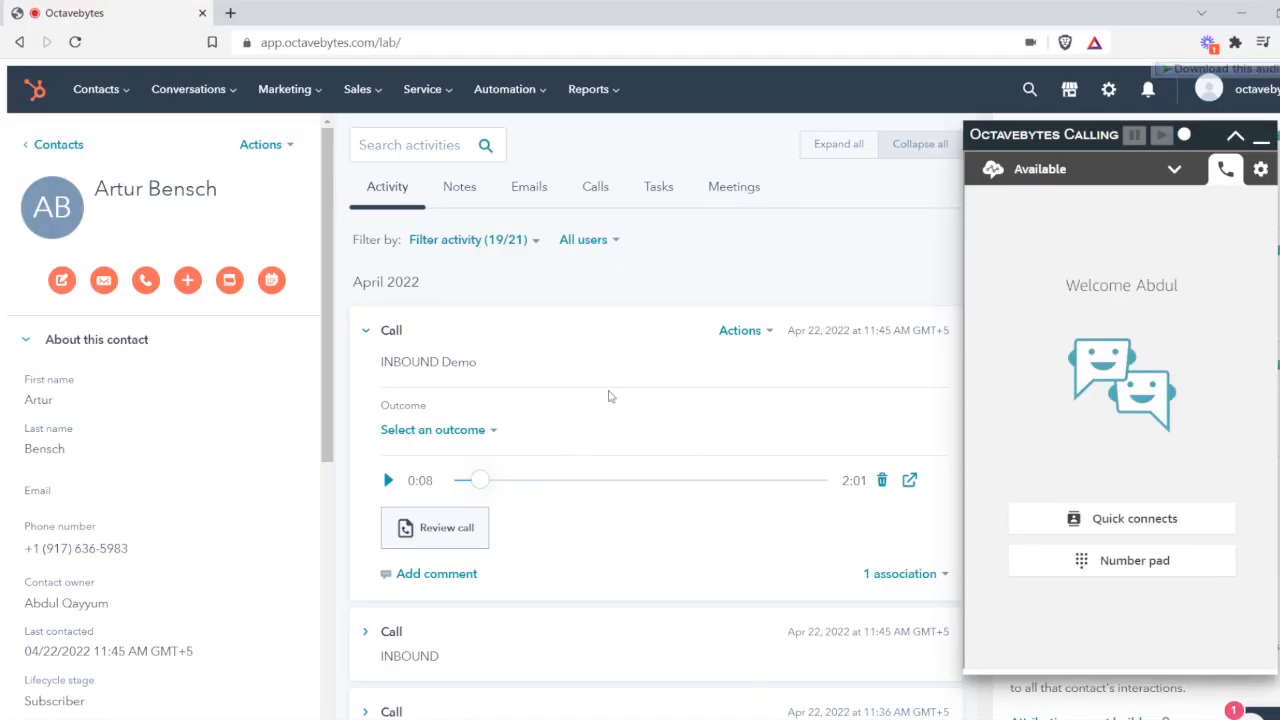
left_click(96, 89)
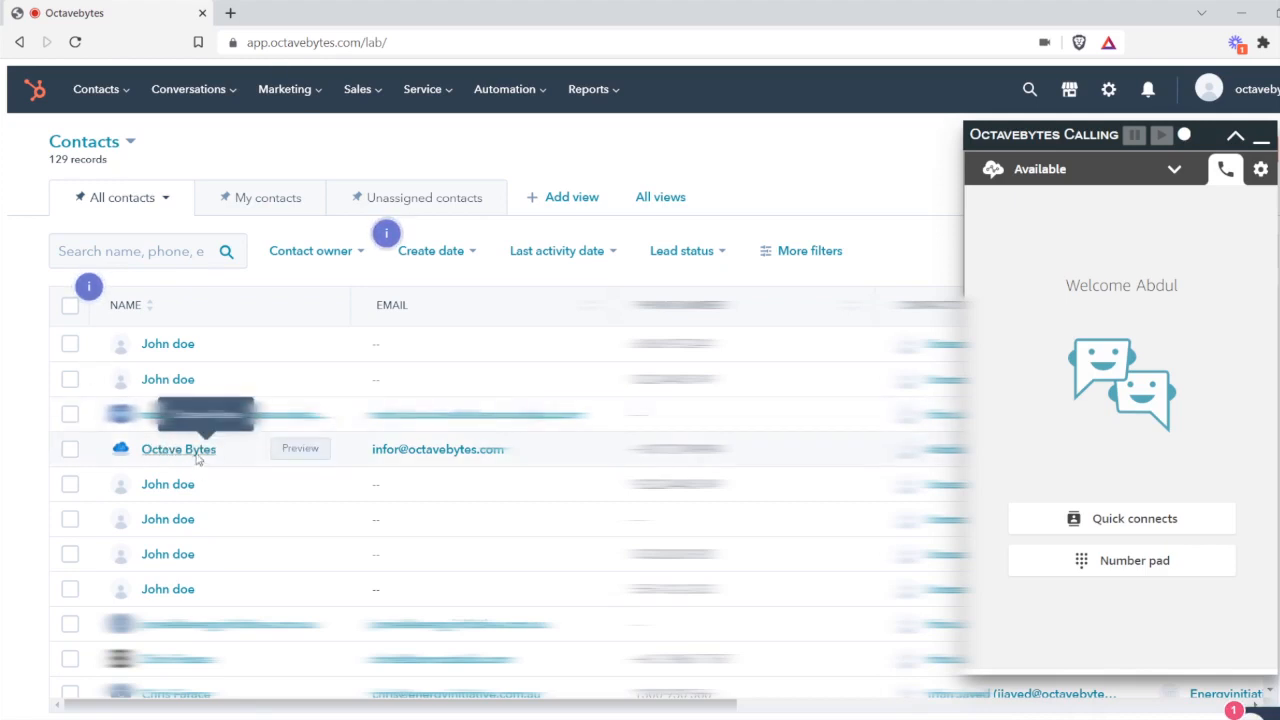
Open the Octave Bytes contact record in its new tab and list its two callable numbers
left_click(178, 448)
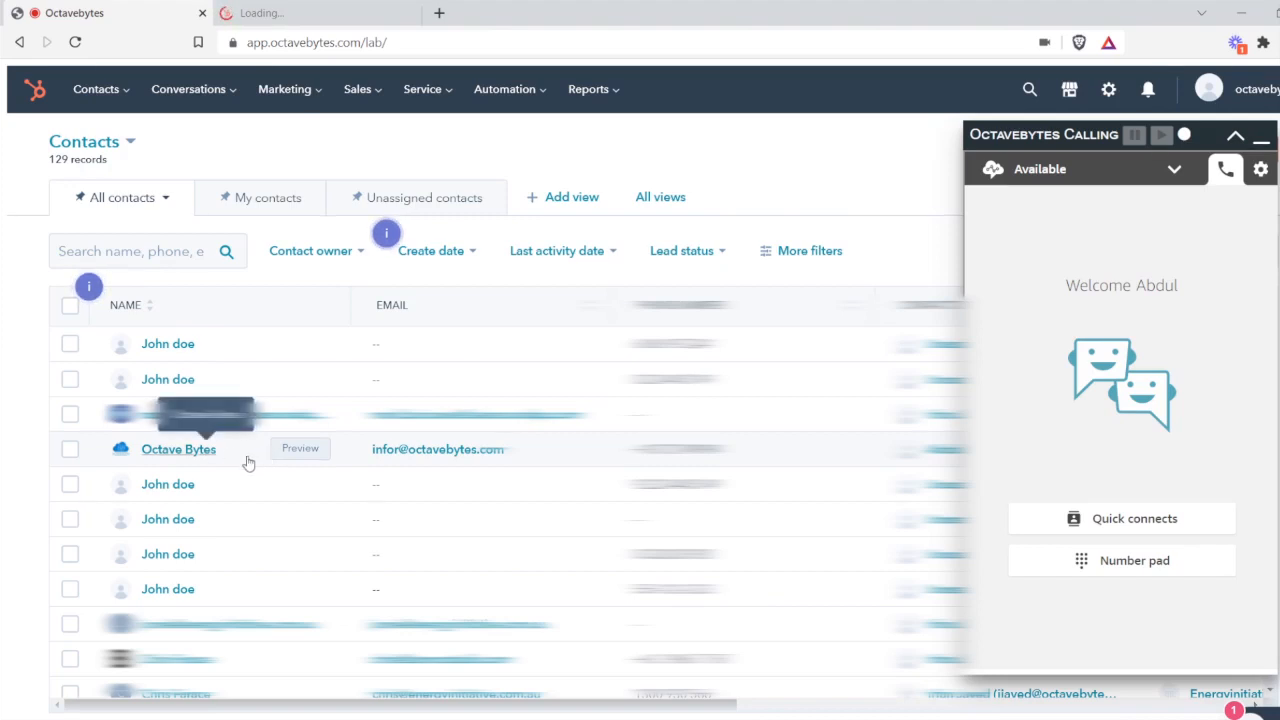
left_click(178, 449)
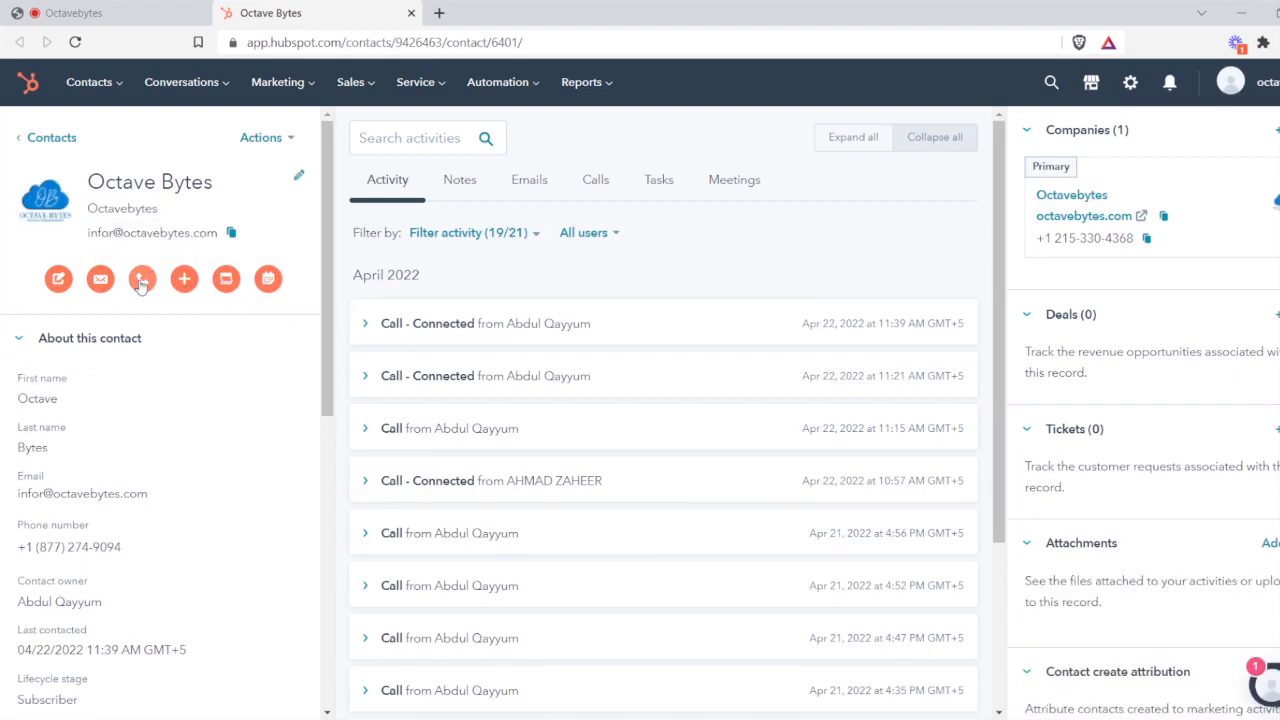
left_click(142, 279)
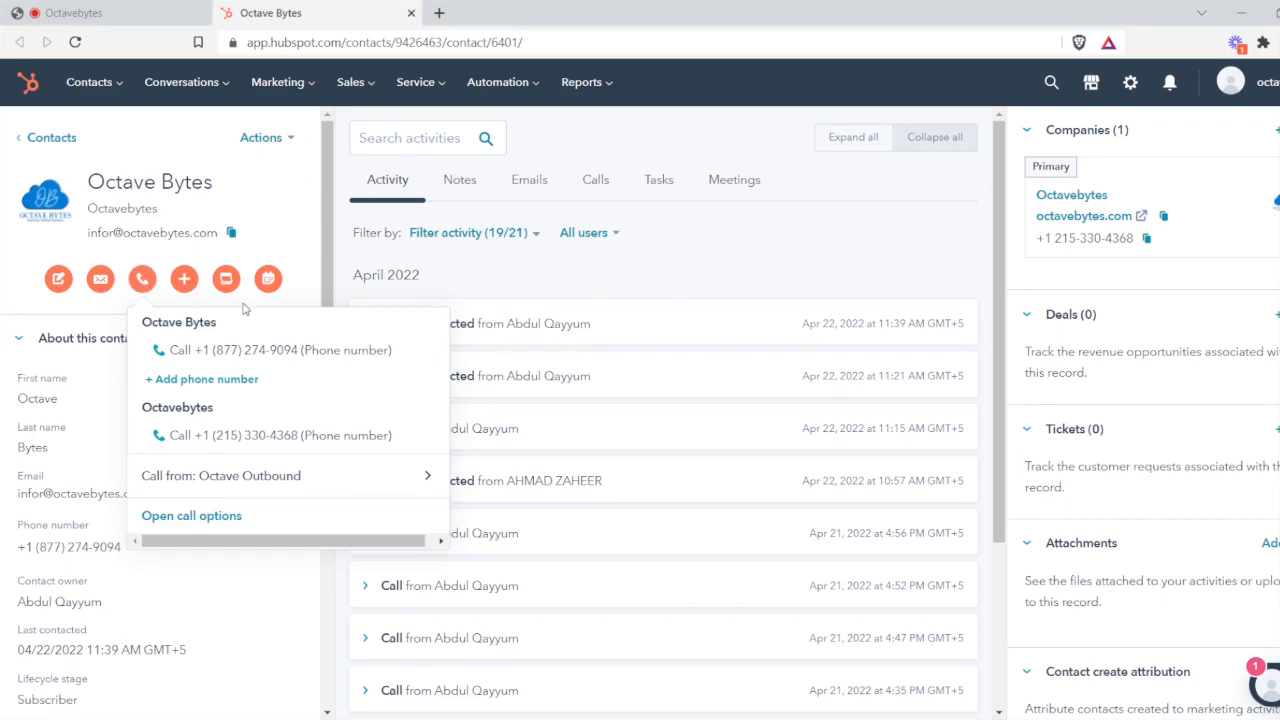
mouse_move(250, 313)
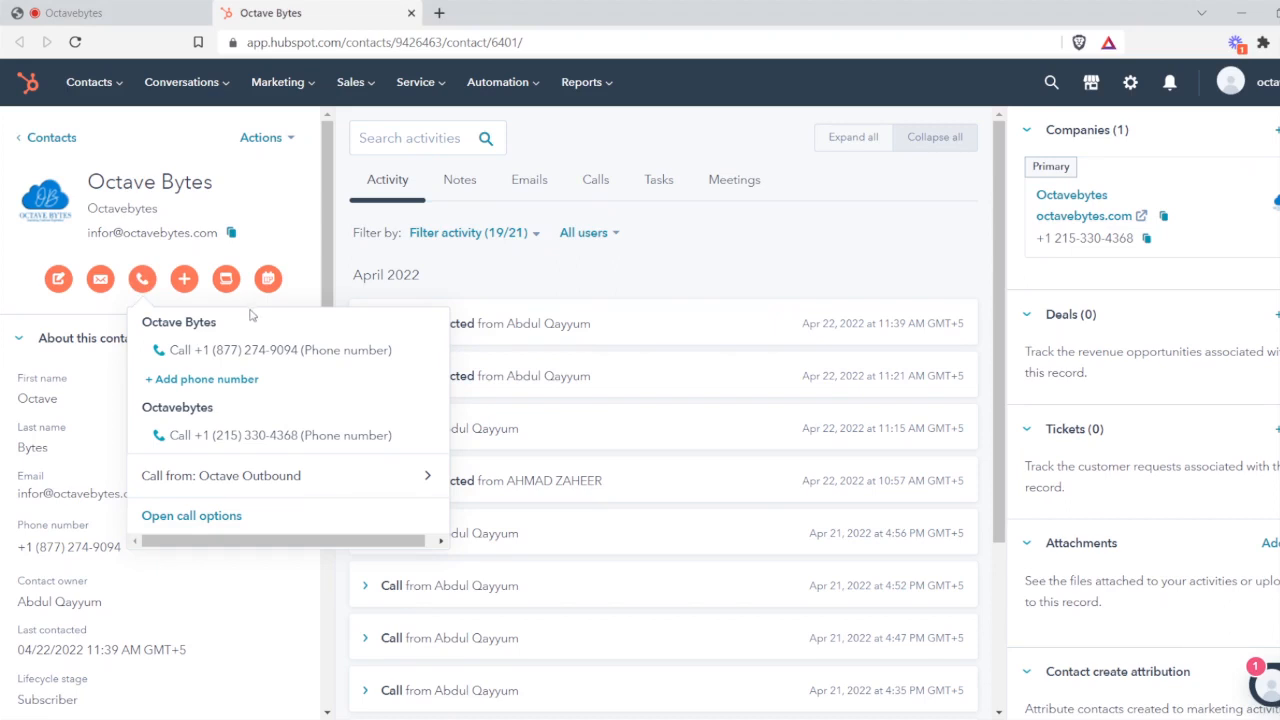
mouse_move(245, 350)
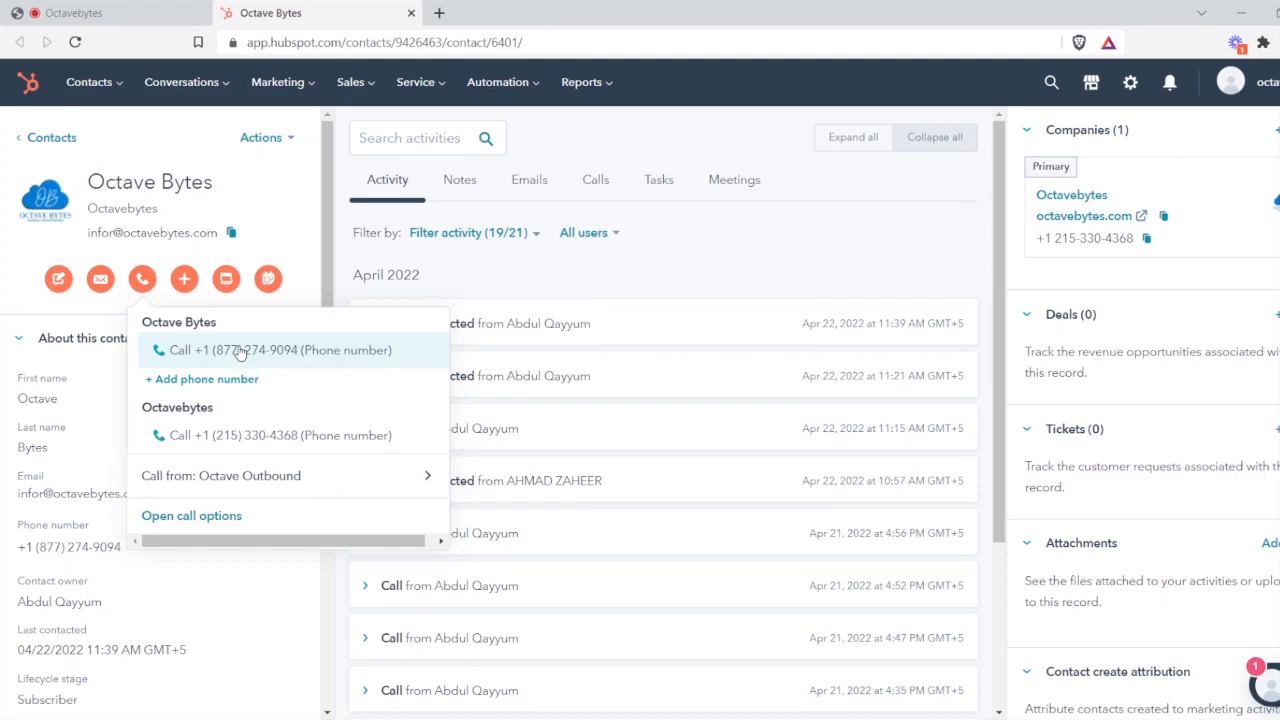
left_click(281, 350)
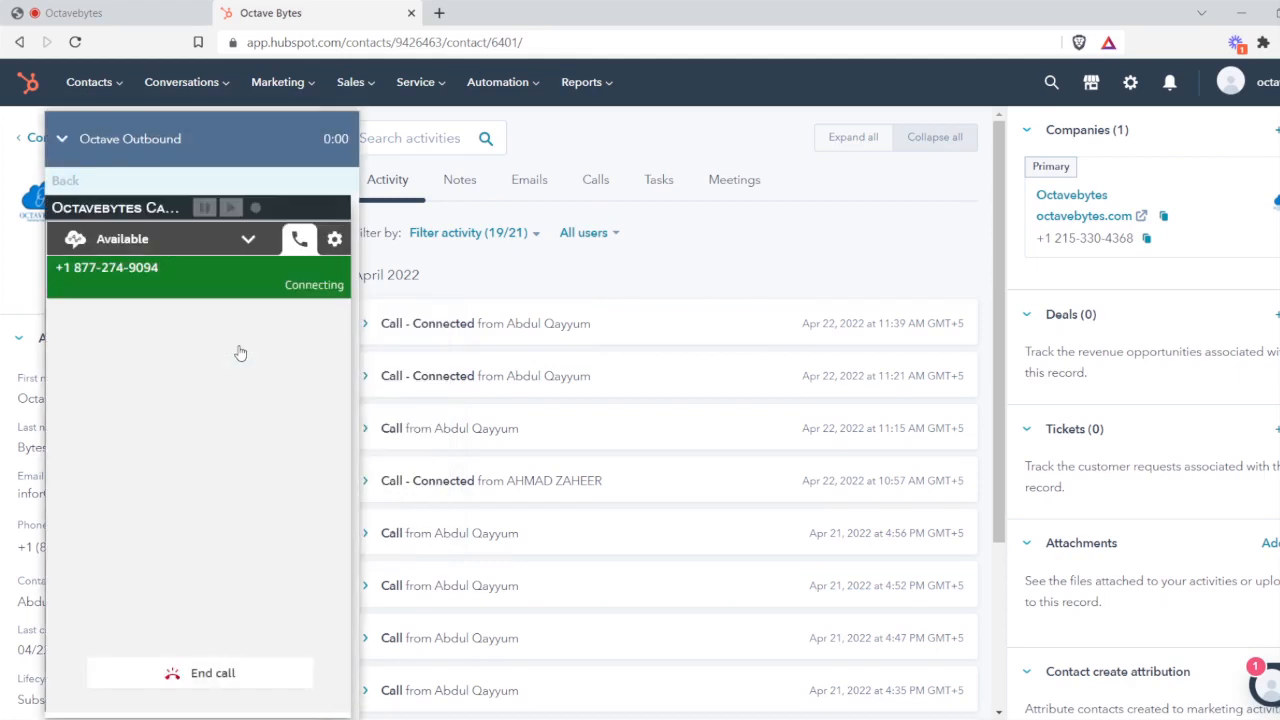
mouse_move(293, 303)
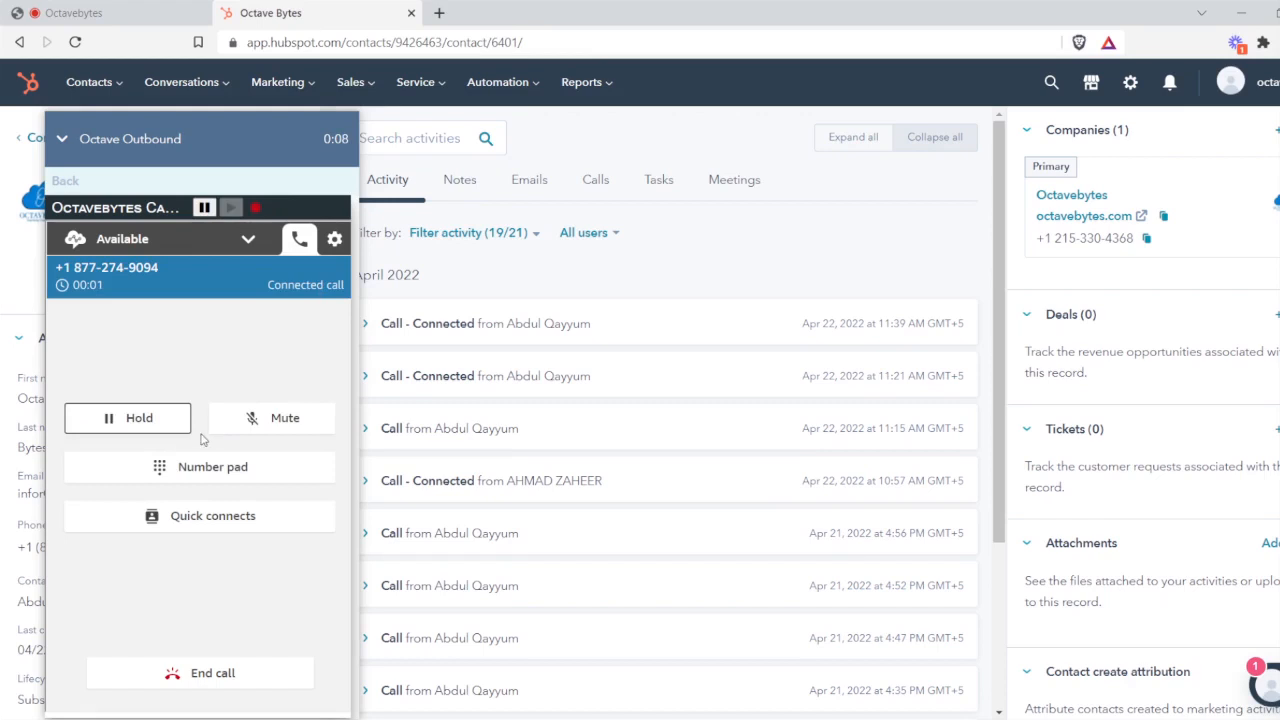
left_click(285, 417)
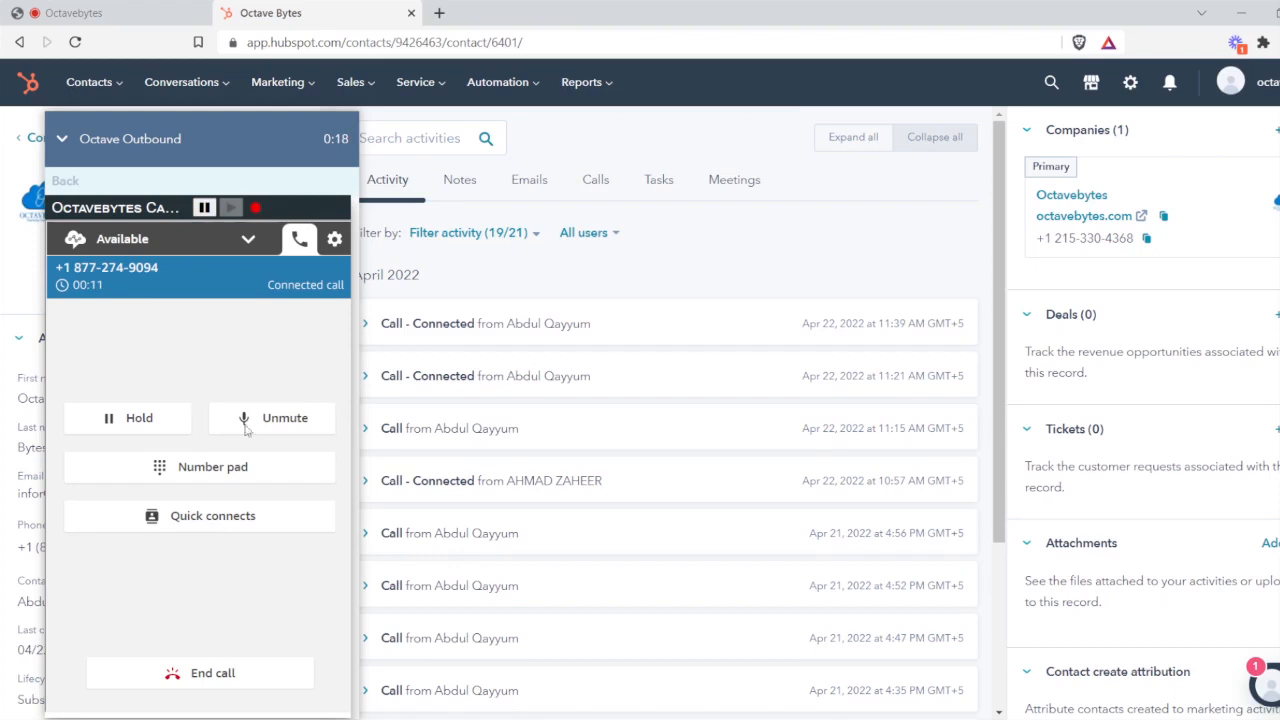
left_click(212, 672)
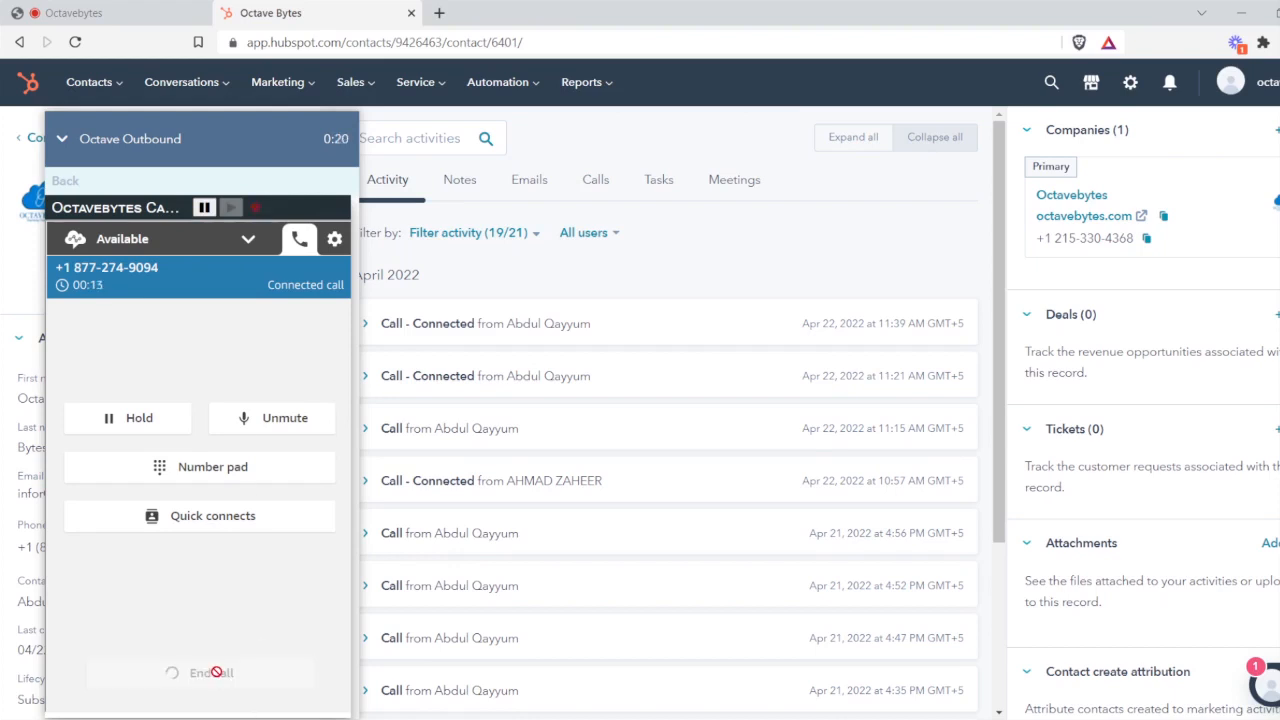
left_click(199, 672)
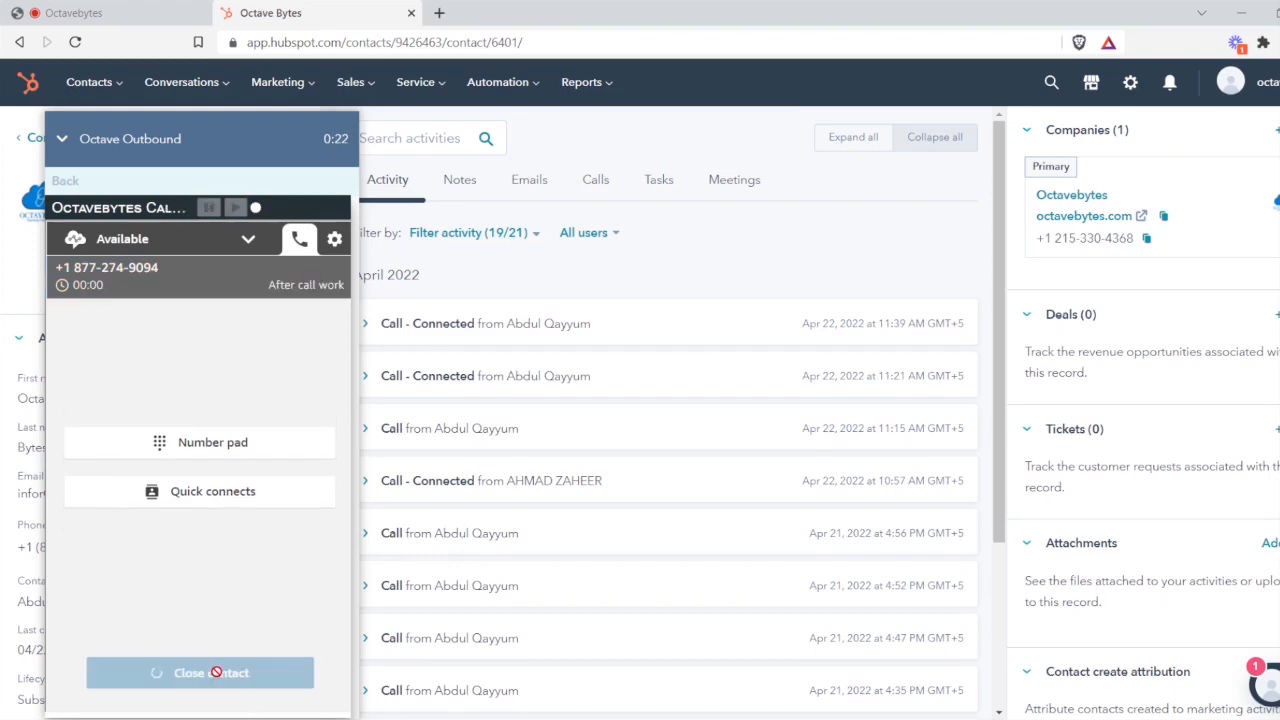
left_click(200, 672)
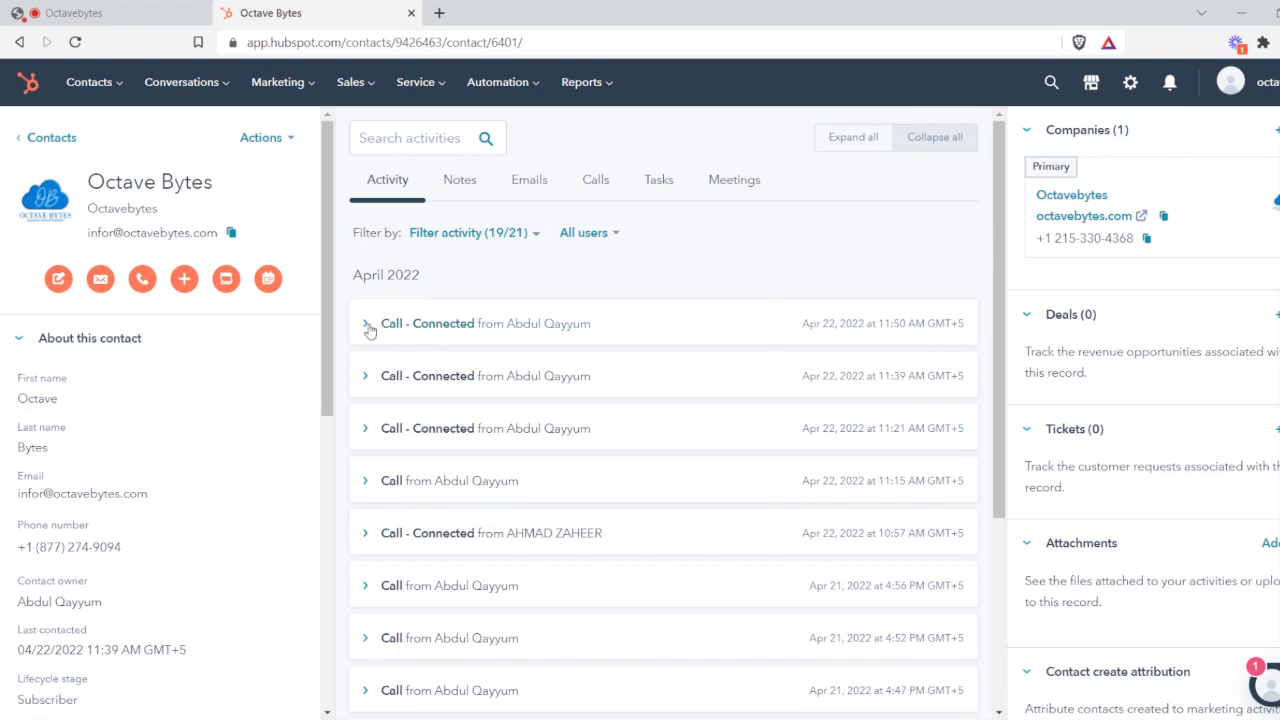
Expand the 11:50 AM connected call, play its 0:21 recording, and dismiss the engagement error
left_click(367, 323)
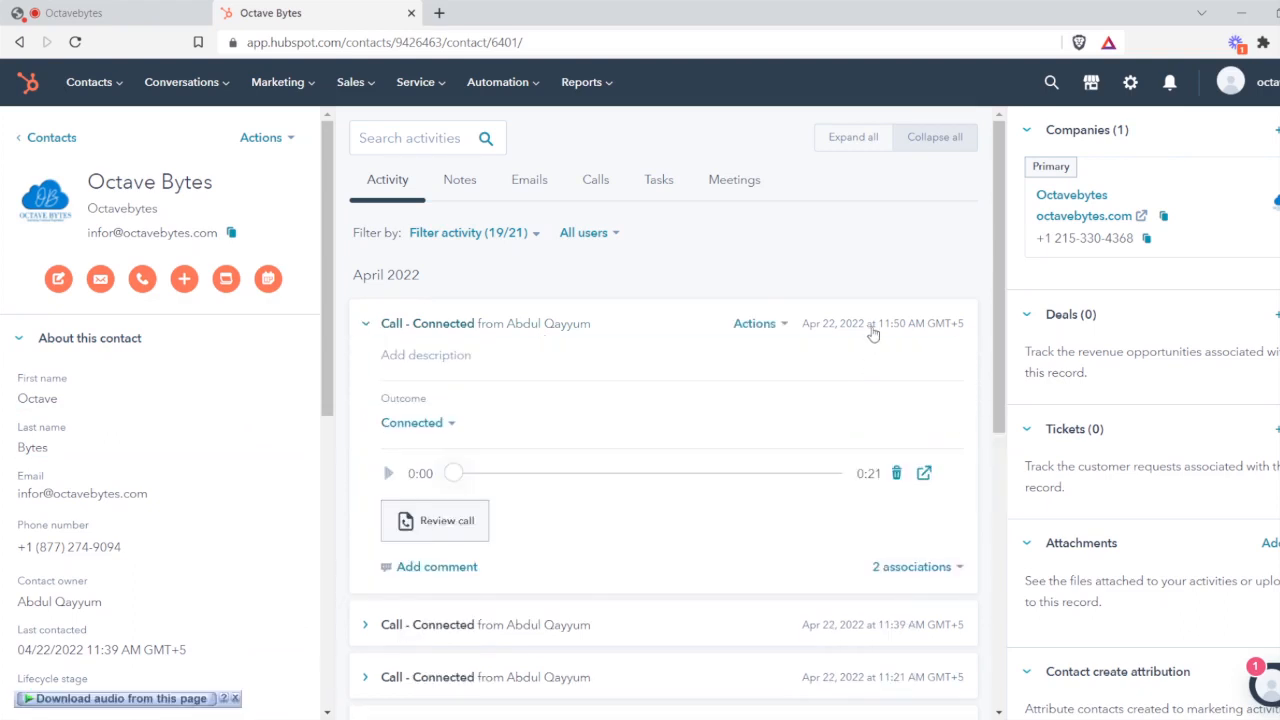
left_click(425, 355)
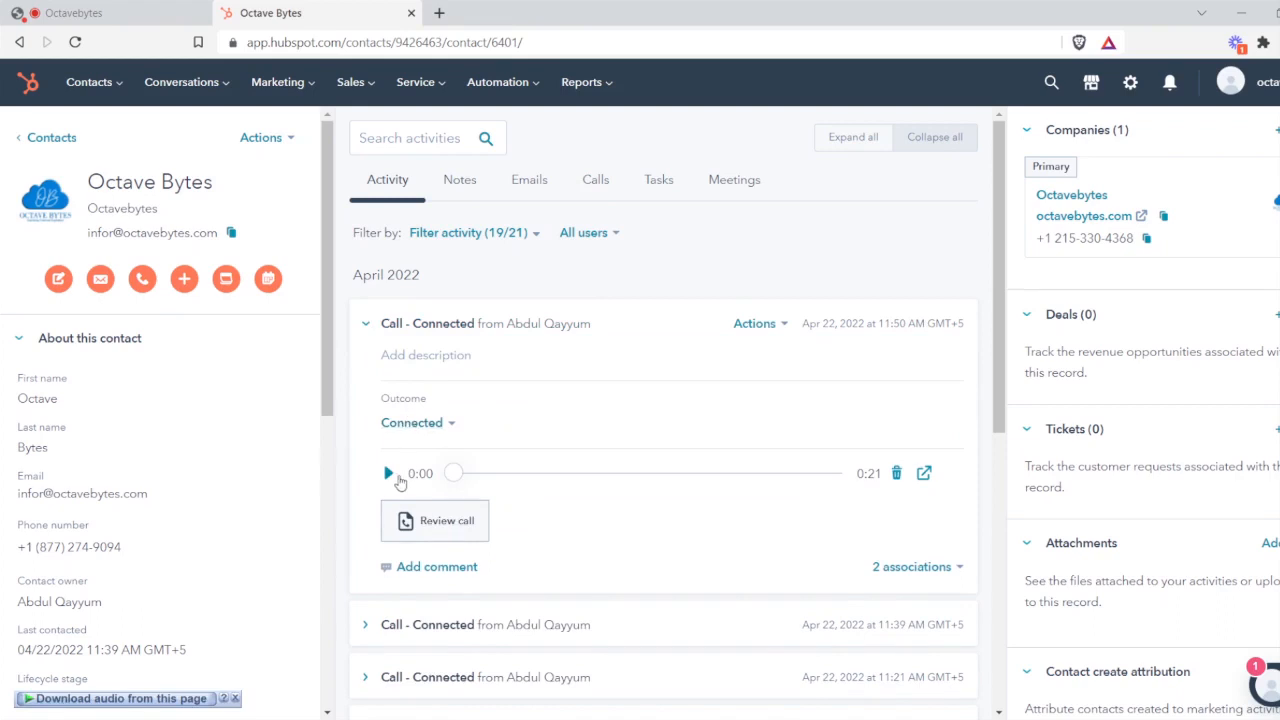
left_click(388, 473)
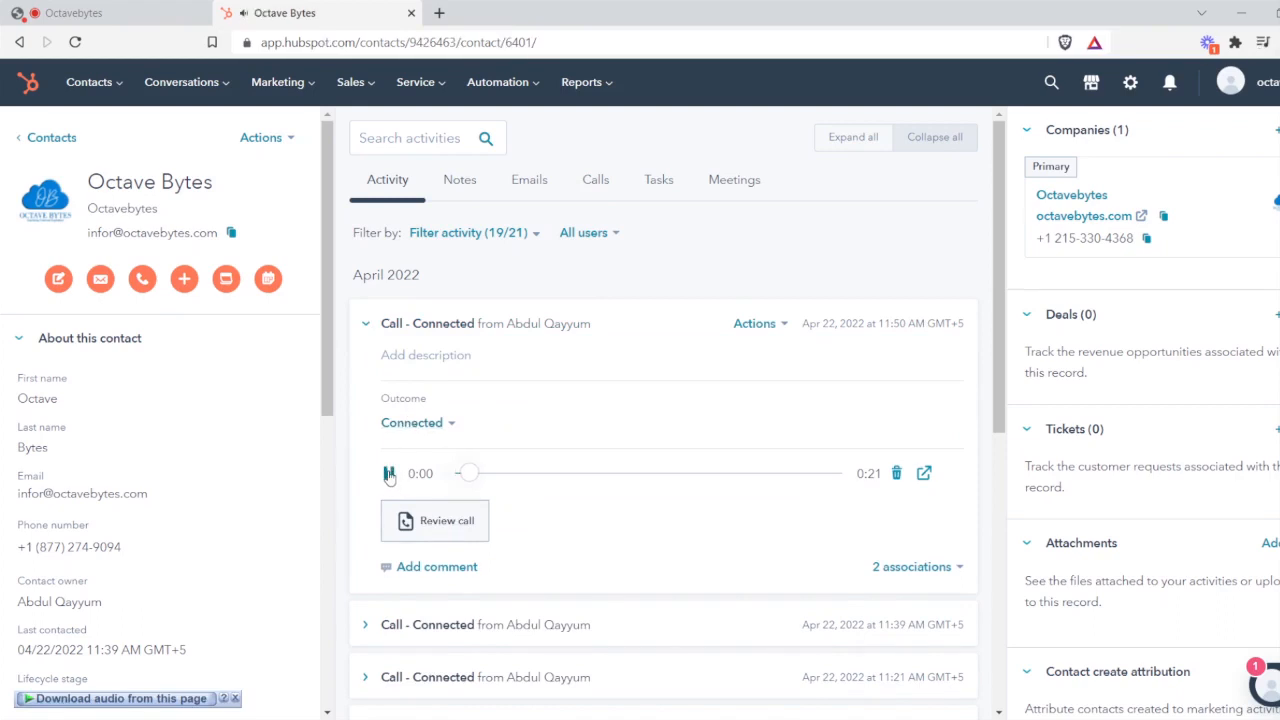
left_click(389, 473)
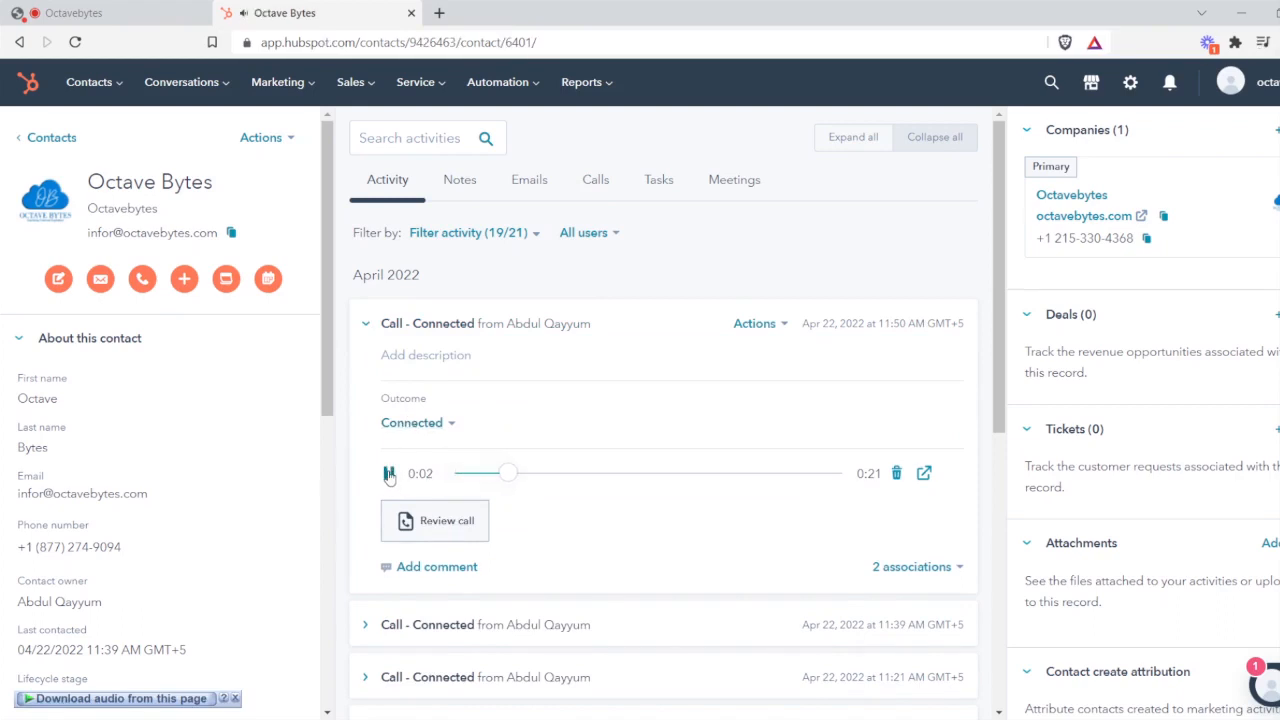
left_click(389, 473)
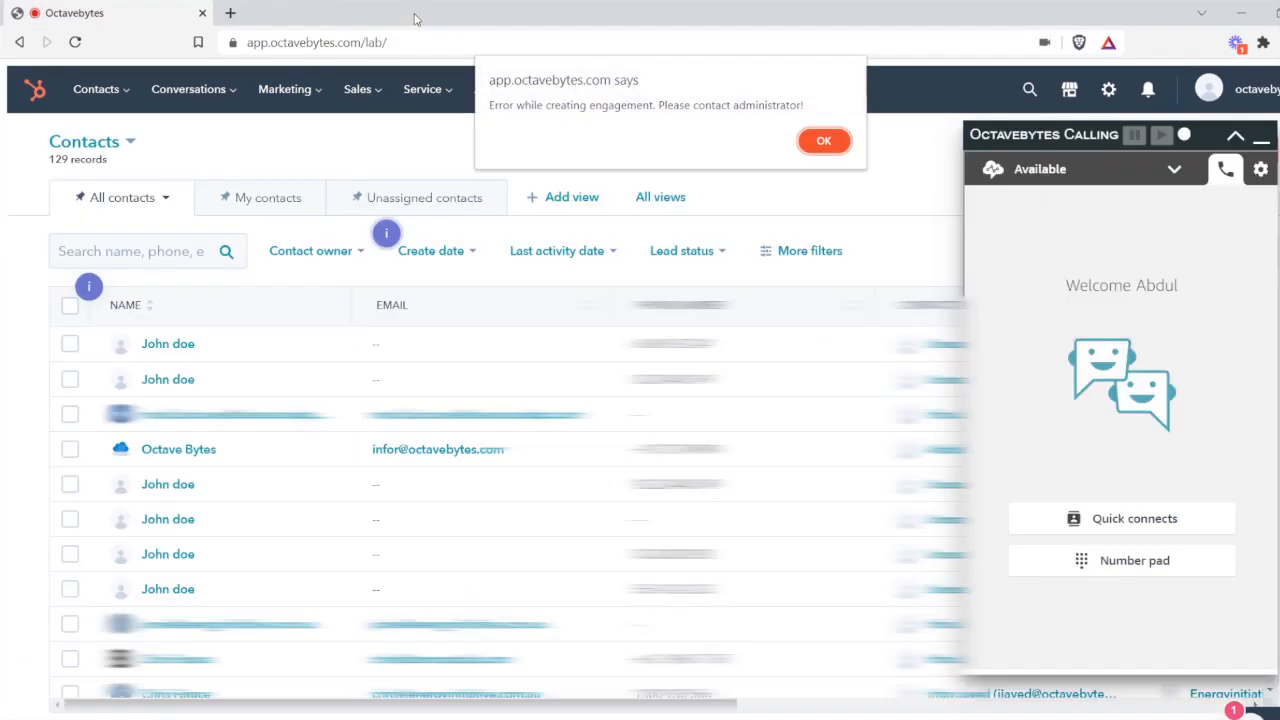
left_click(824, 140)
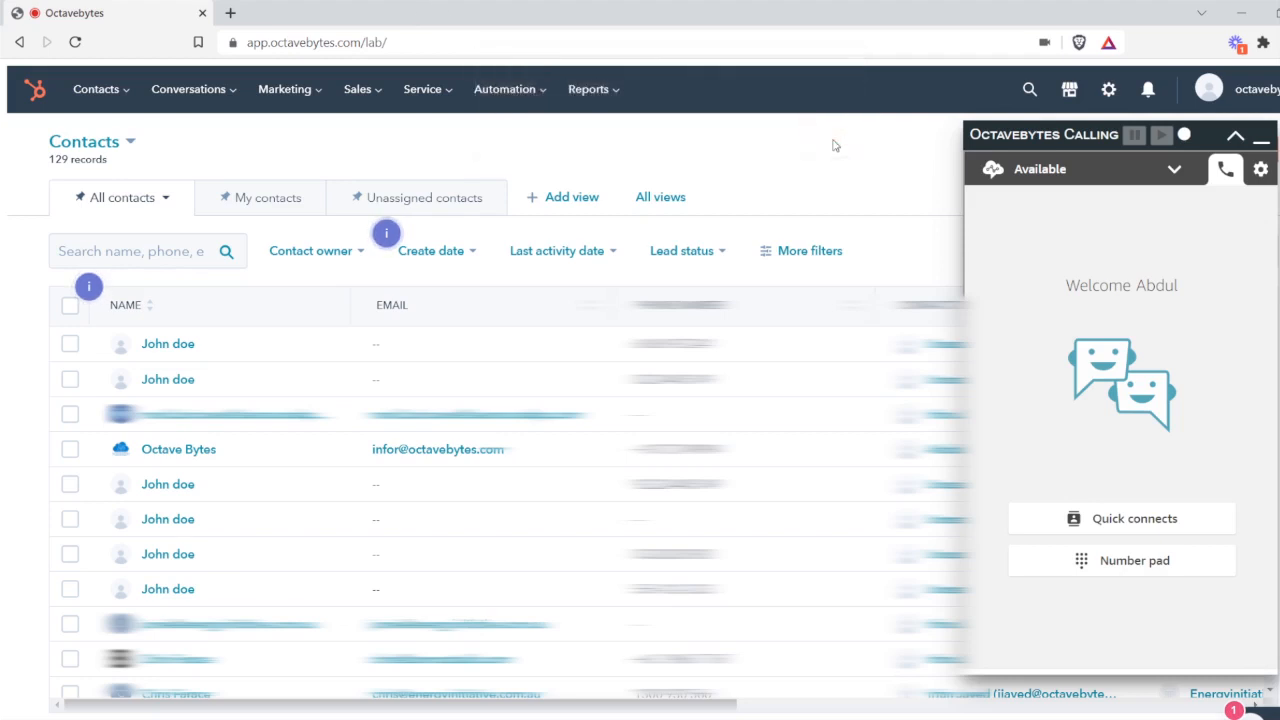